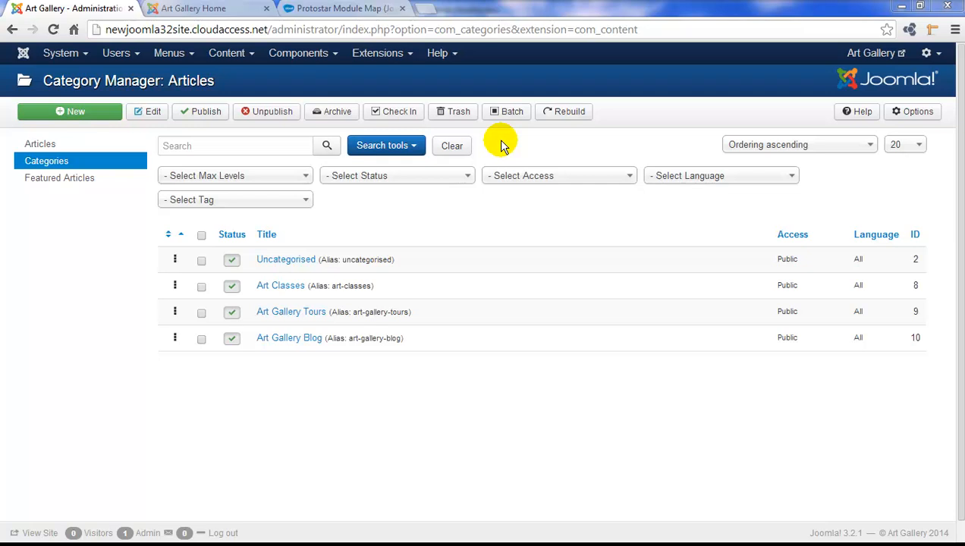
pyautogui.moveTo(423, 341)
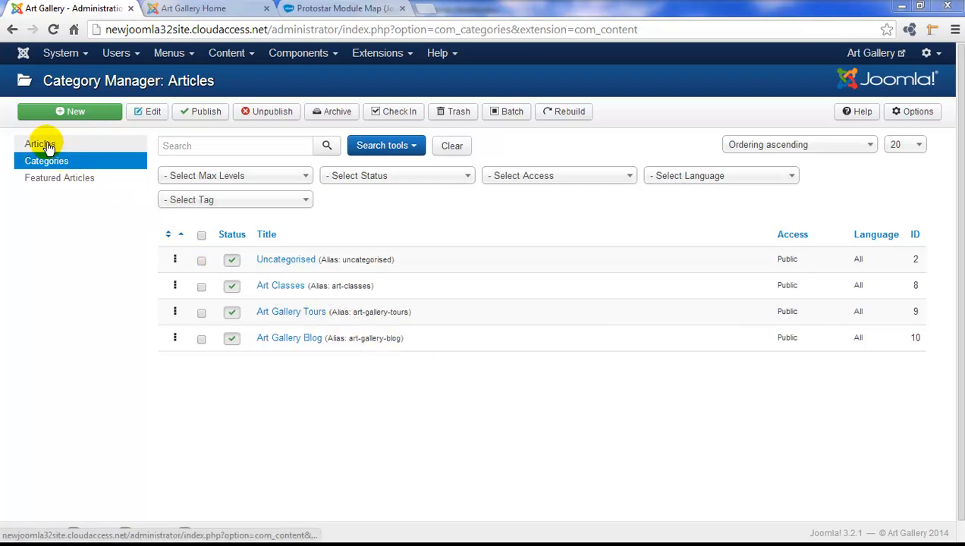
# Filter the article list to the Art Gallery Blog category, showing its three articles
pyautogui.click(39, 144)
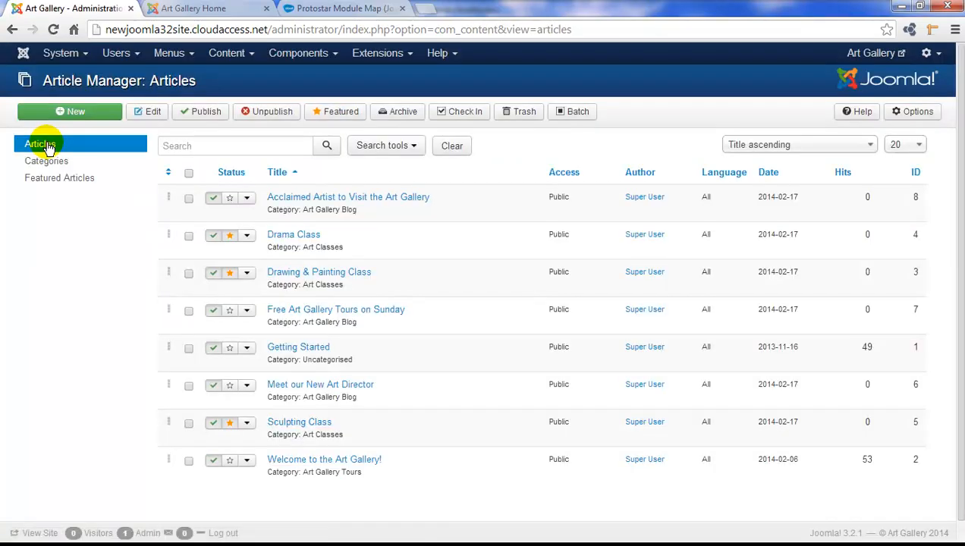
pyautogui.moveTo(325, 220)
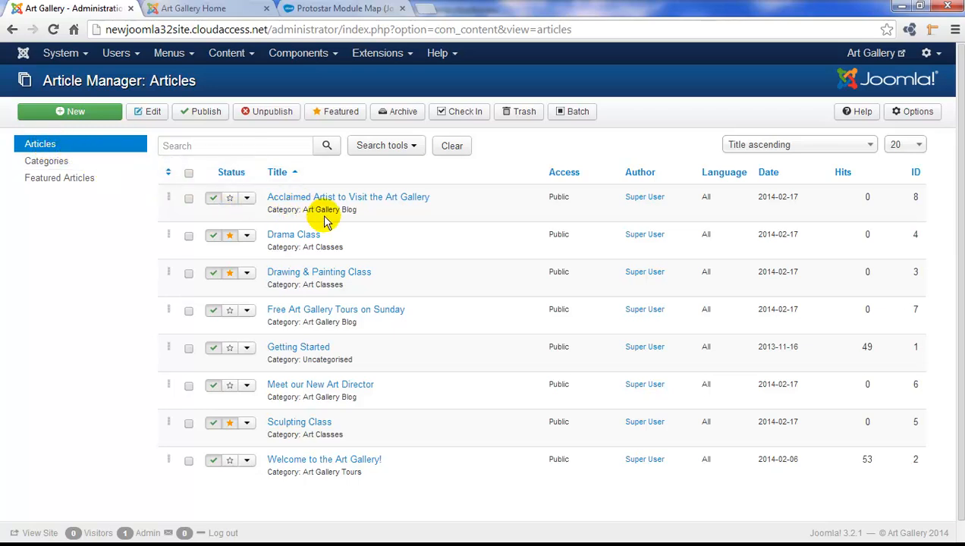
pyautogui.moveTo(367, 219)
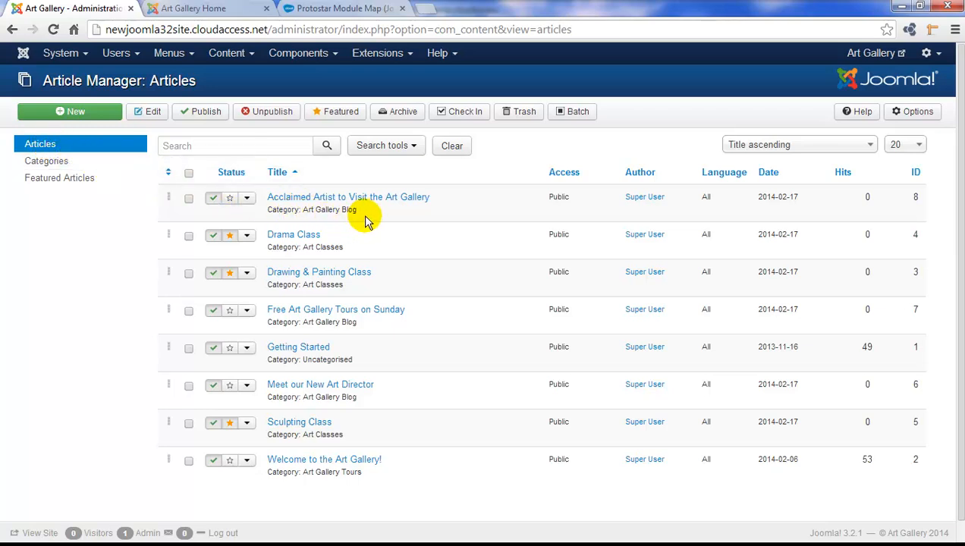
pyautogui.moveTo(619, 252)
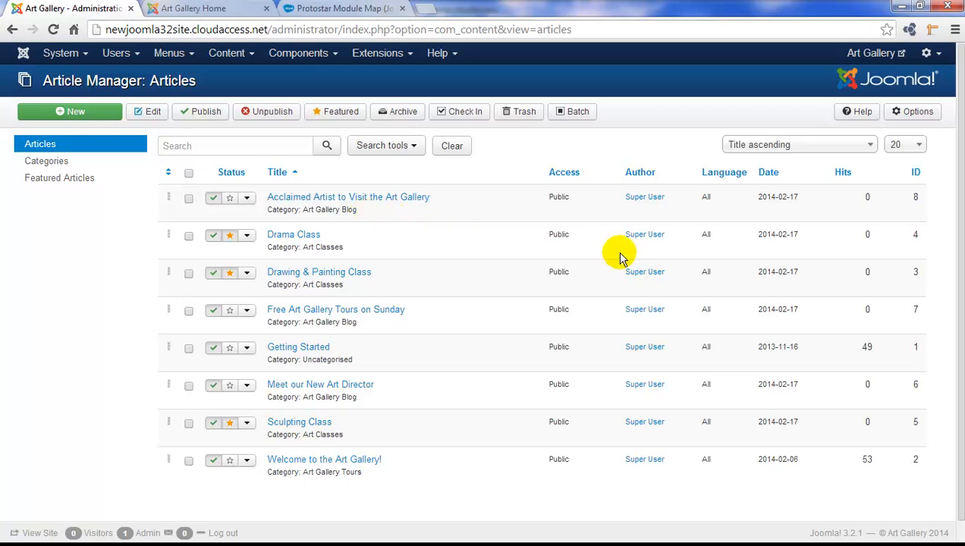
pyautogui.moveTo(620, 258)
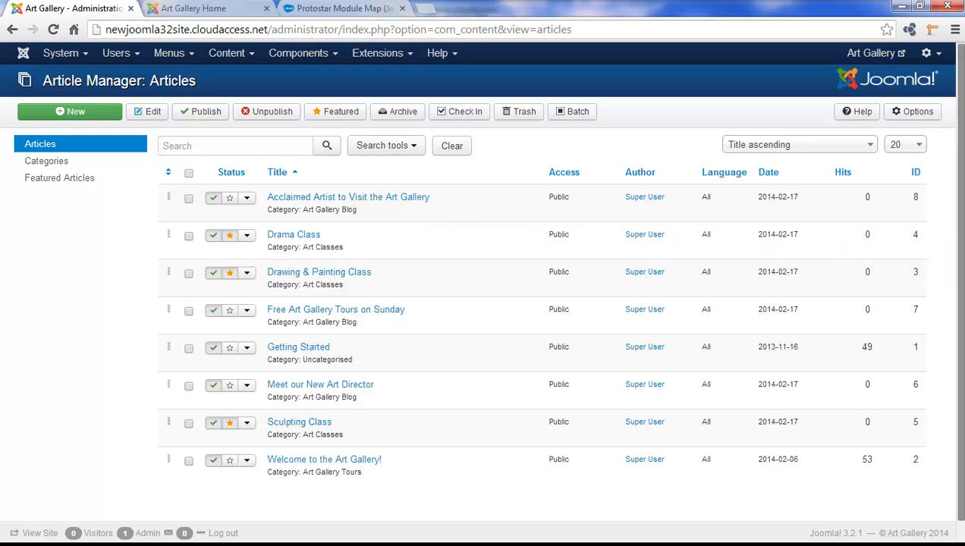
pyautogui.click(385, 146)
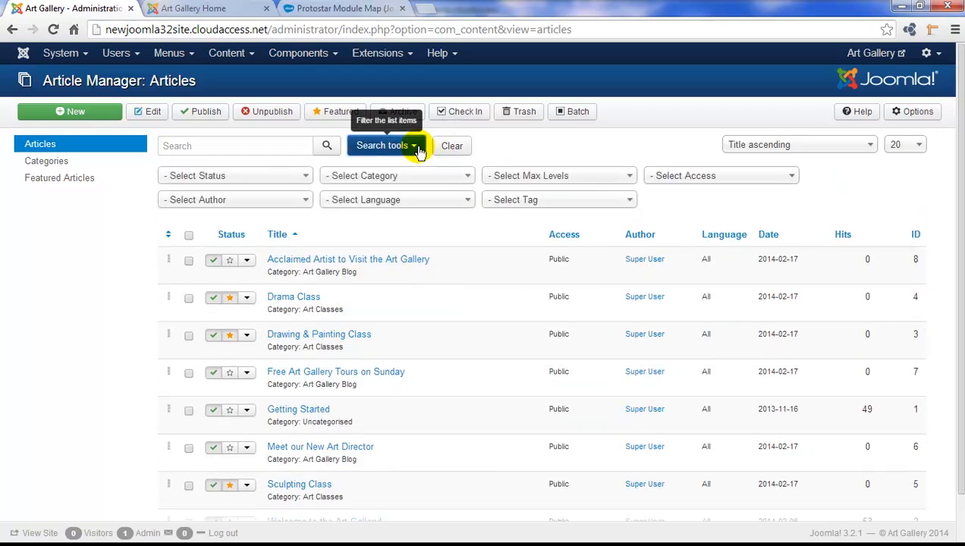
pyautogui.click(467, 176)
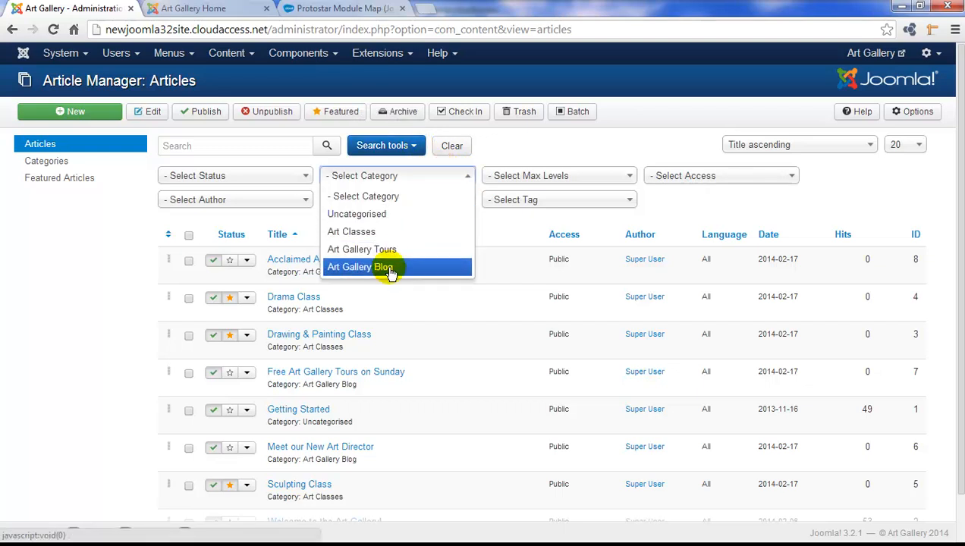
pyautogui.click(358, 267)
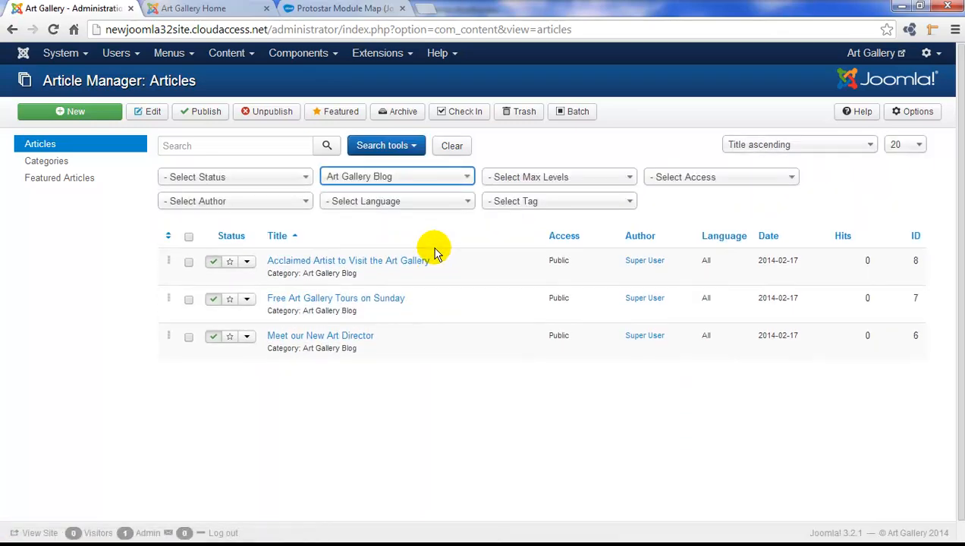
pyautogui.moveTo(462, 250)
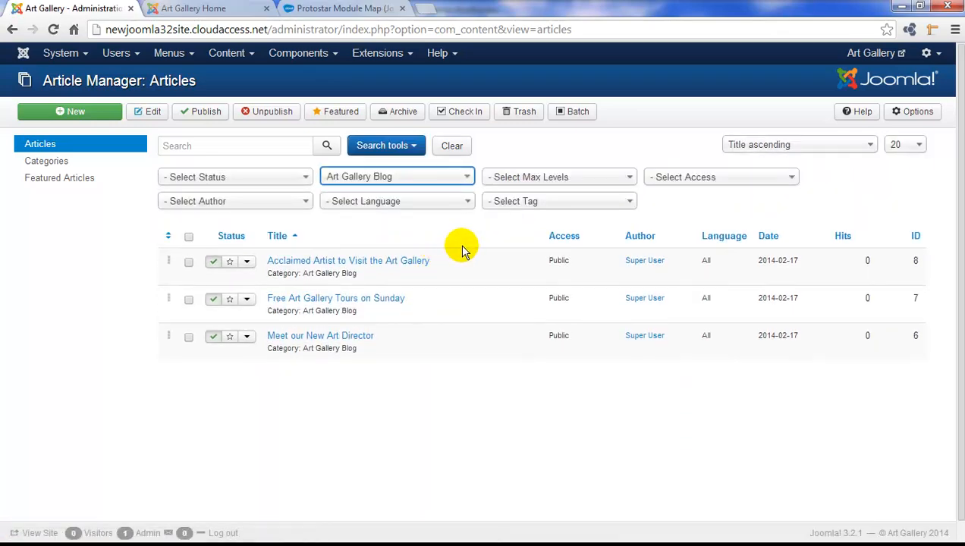
pyautogui.moveTo(343, 200)
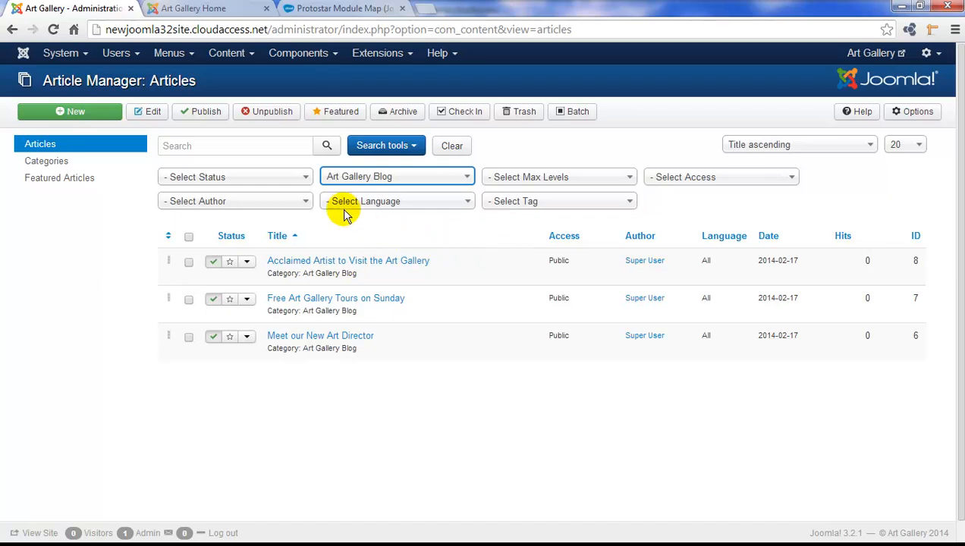
# Start a new Main Menu item titled 'Art Gallery Blog' and bring up the menu item type choices
pyautogui.click(170, 51)
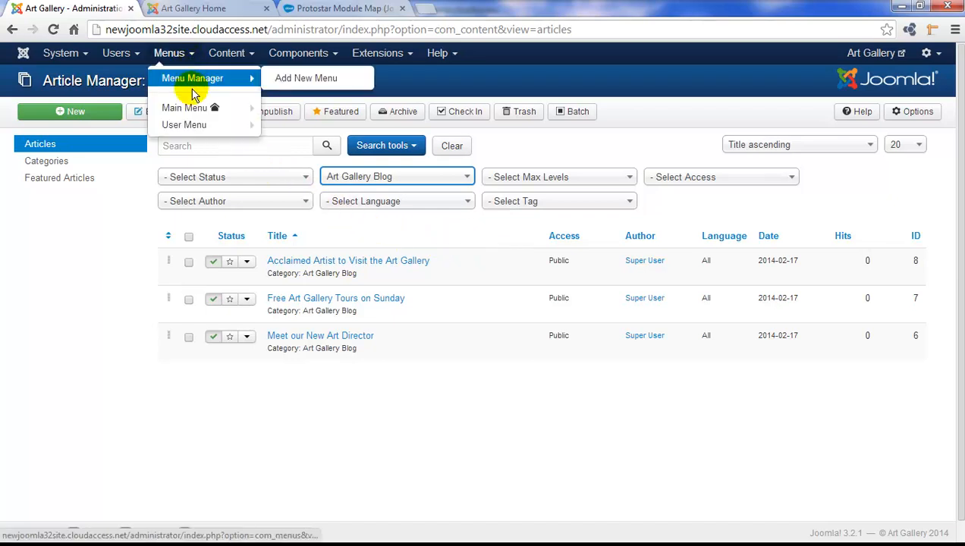
pyautogui.moveTo(184, 107)
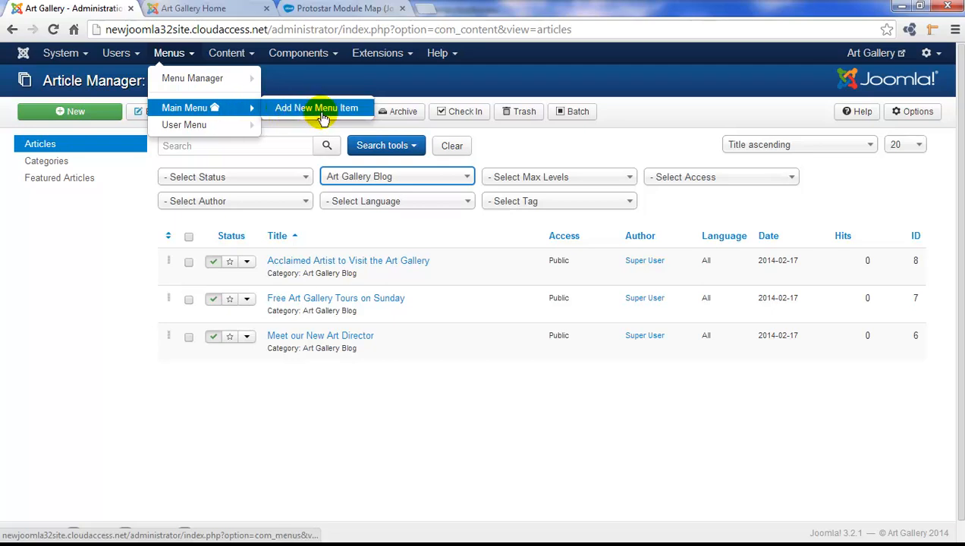
pyautogui.click(316, 107)
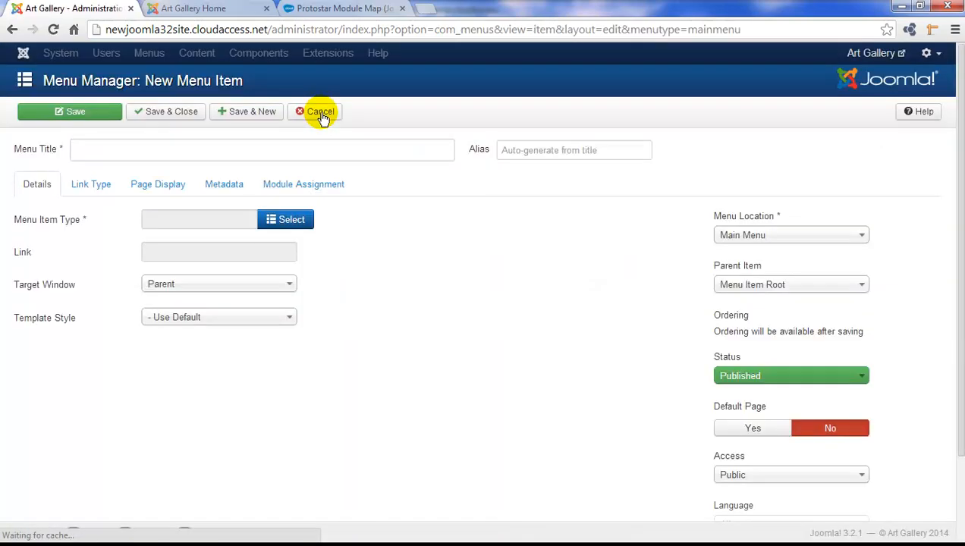
pyautogui.click(262, 150)
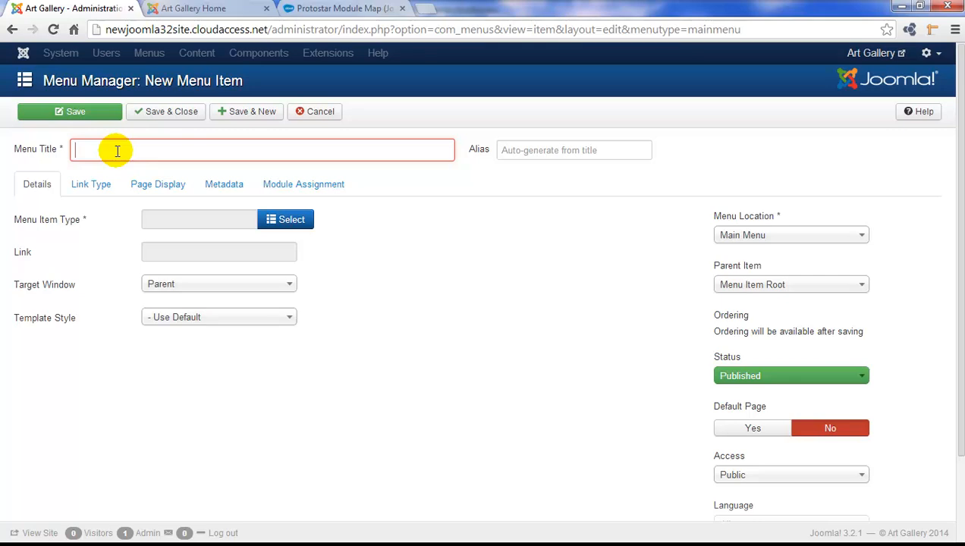
pyautogui.write('Art Gallery Blog')
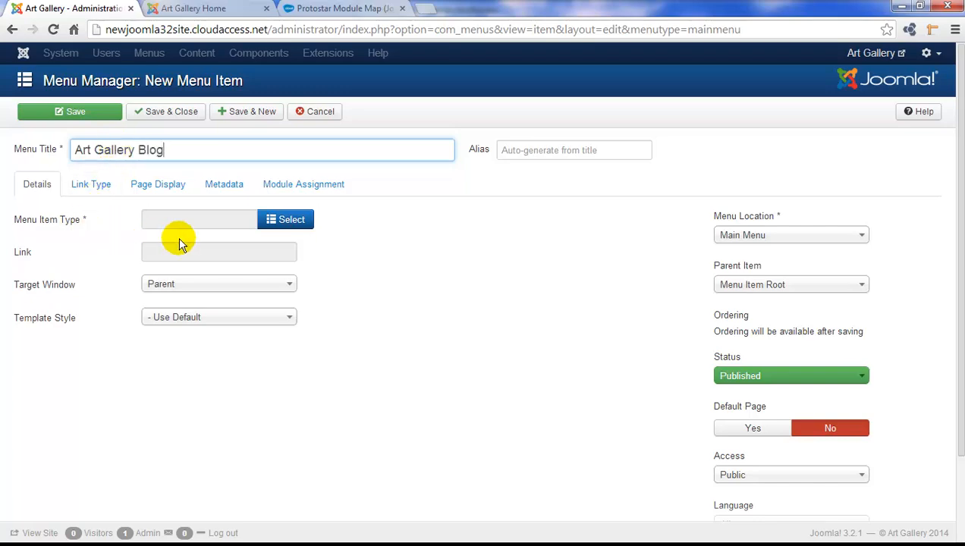
pyautogui.click(285, 218)
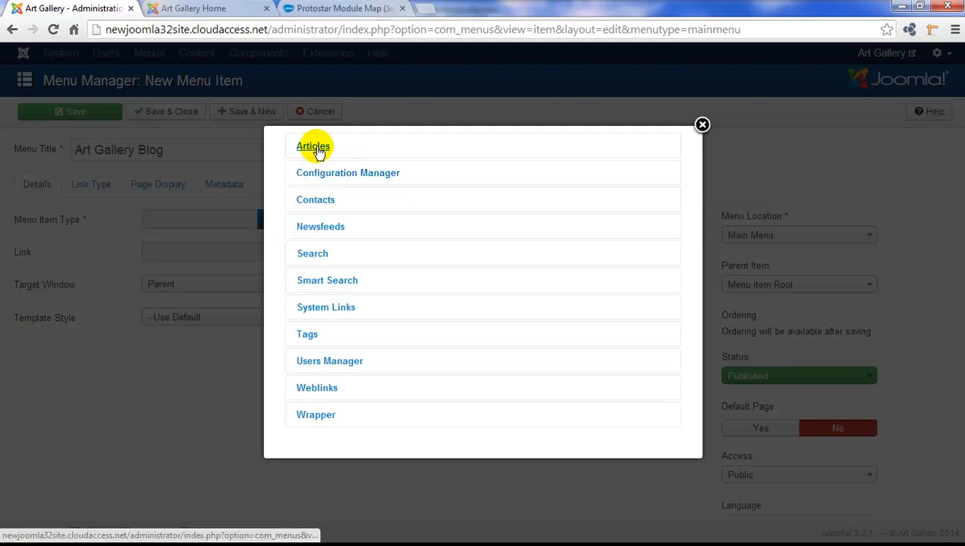
# Make the item an Articles > Category Blog for the Art Gallery Blog category and save it
pyautogui.click(312, 145)
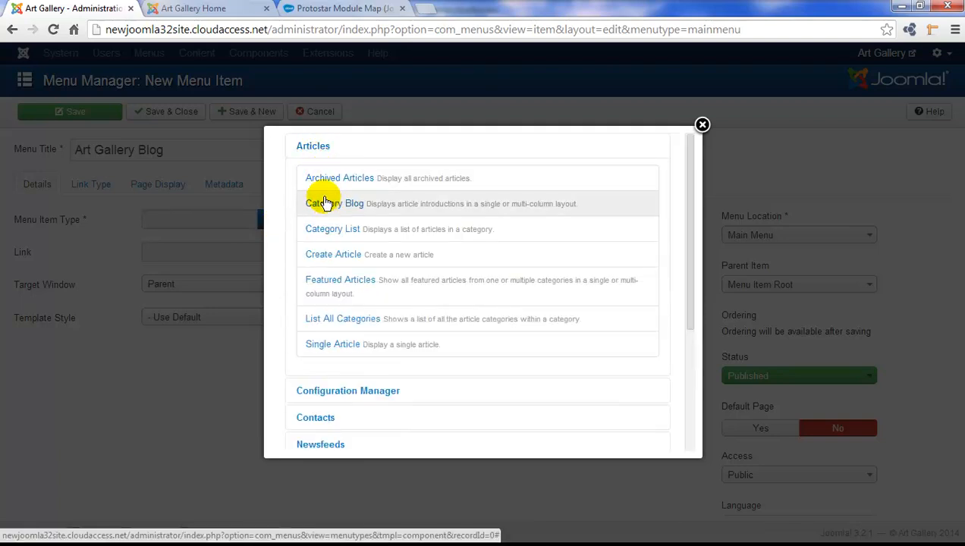
pyautogui.click(329, 203)
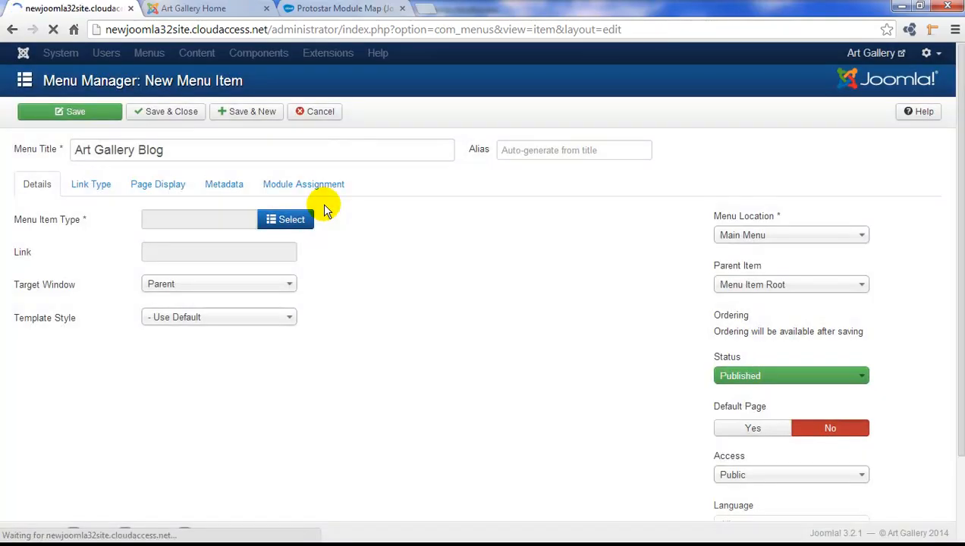
pyautogui.click(285, 218)
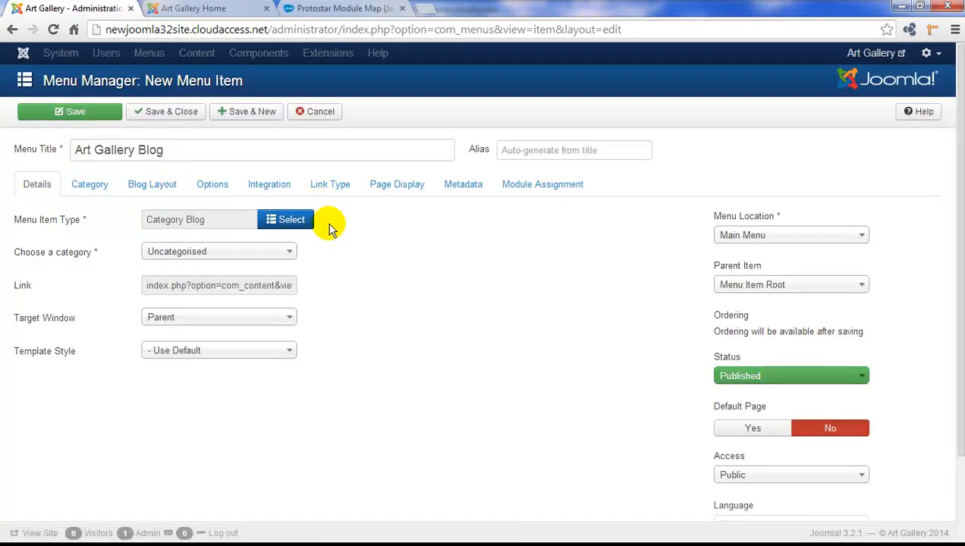
pyautogui.moveTo(94, 258)
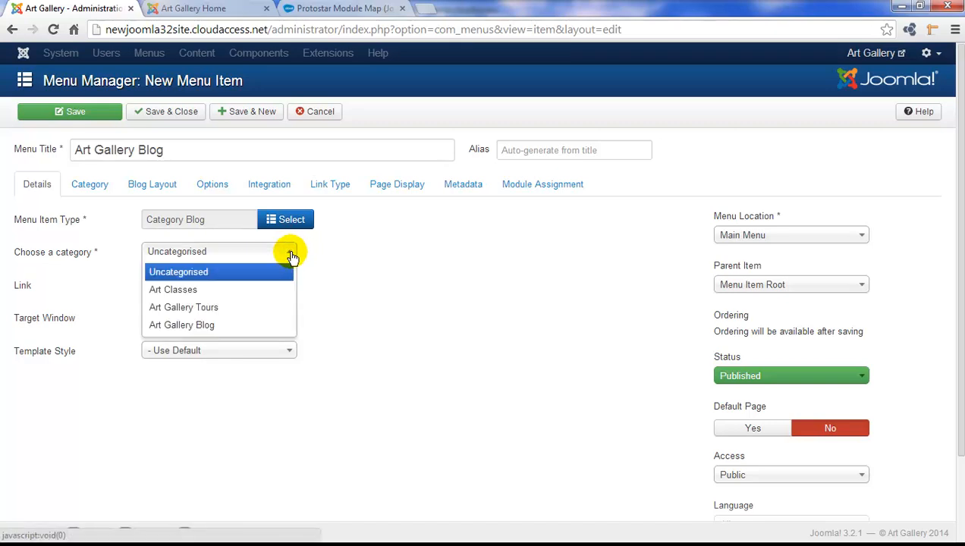
pyautogui.moveTo(224, 325)
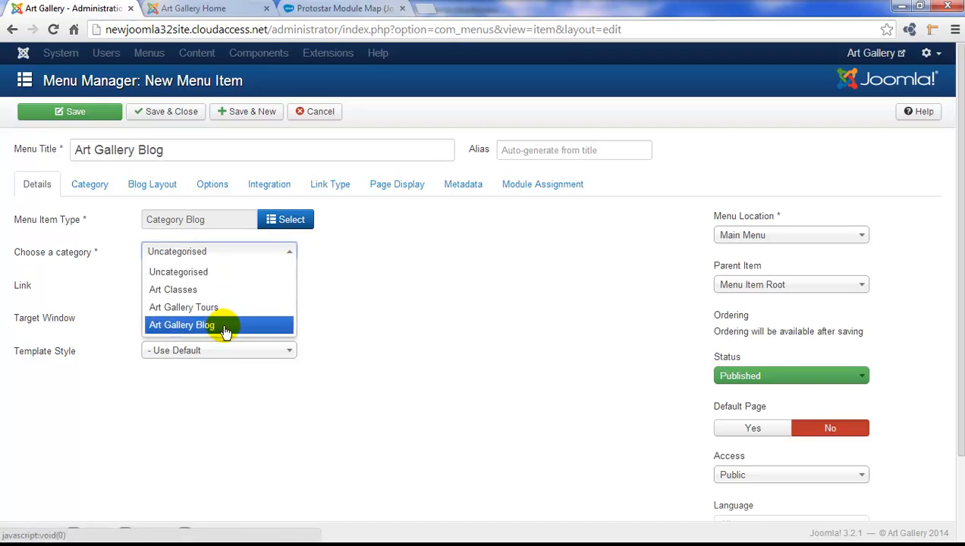
pyautogui.click(182, 324)
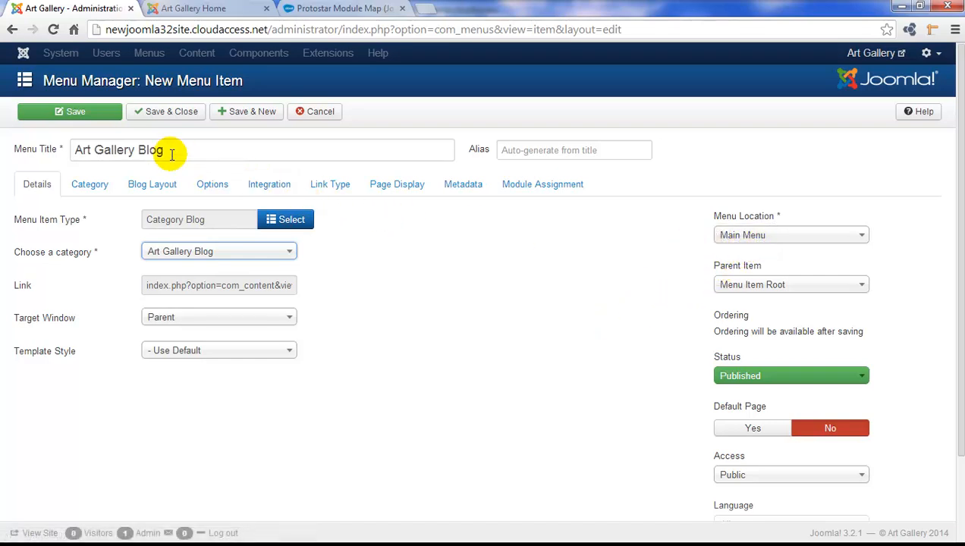
pyautogui.click(70, 112)
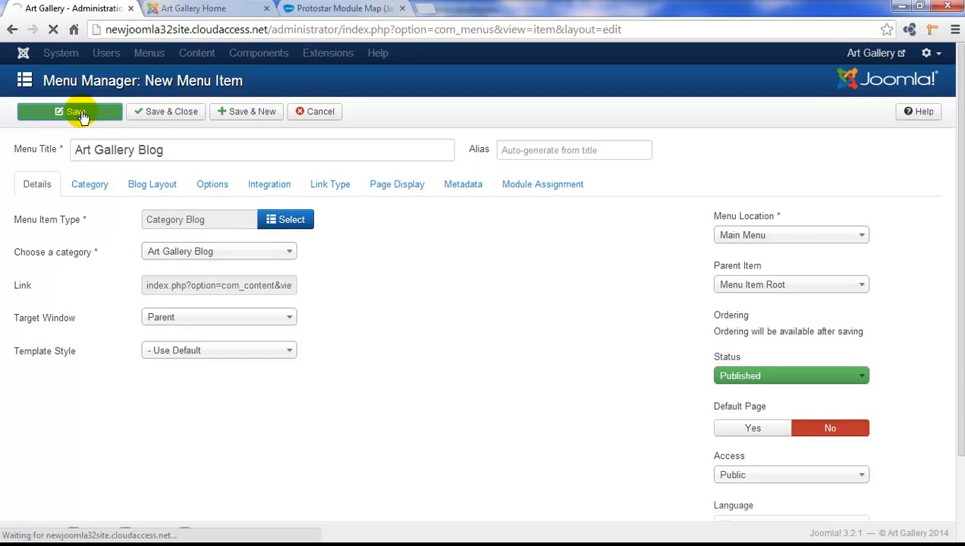
# On the front-end site, reload, view the Art Gallery Blog page and test the Meet our New Art Director read-more link
pyautogui.click(69, 113)
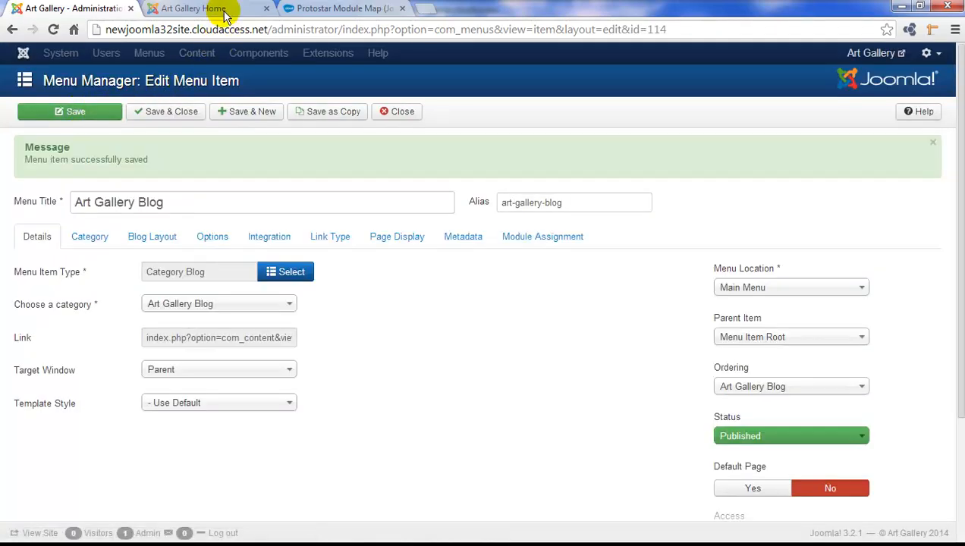
pyautogui.click(194, 9)
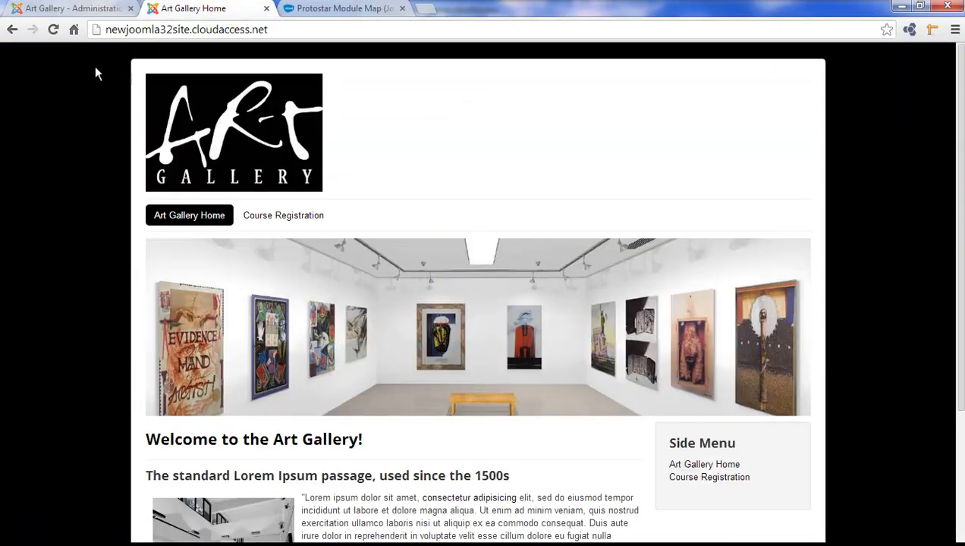
pyautogui.click(53, 31)
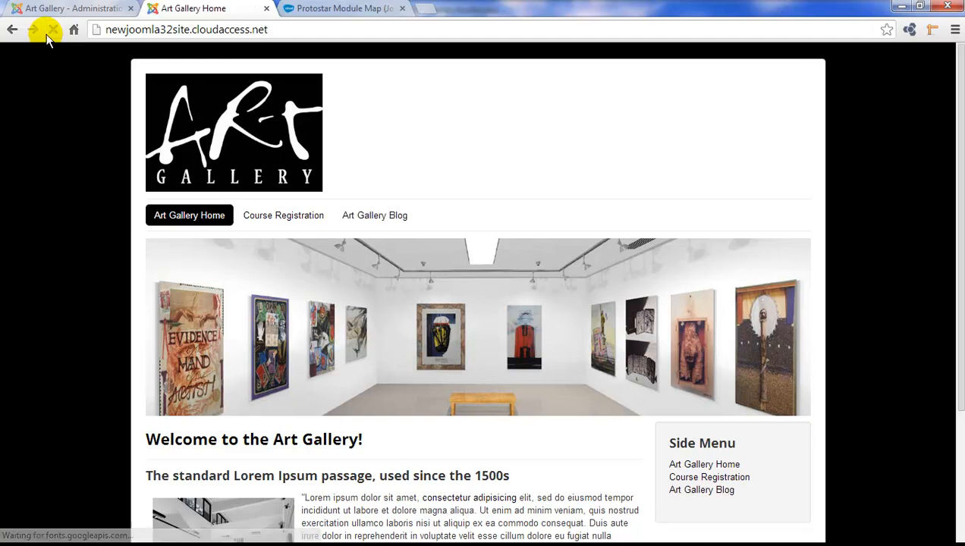
pyautogui.moveTo(374, 216)
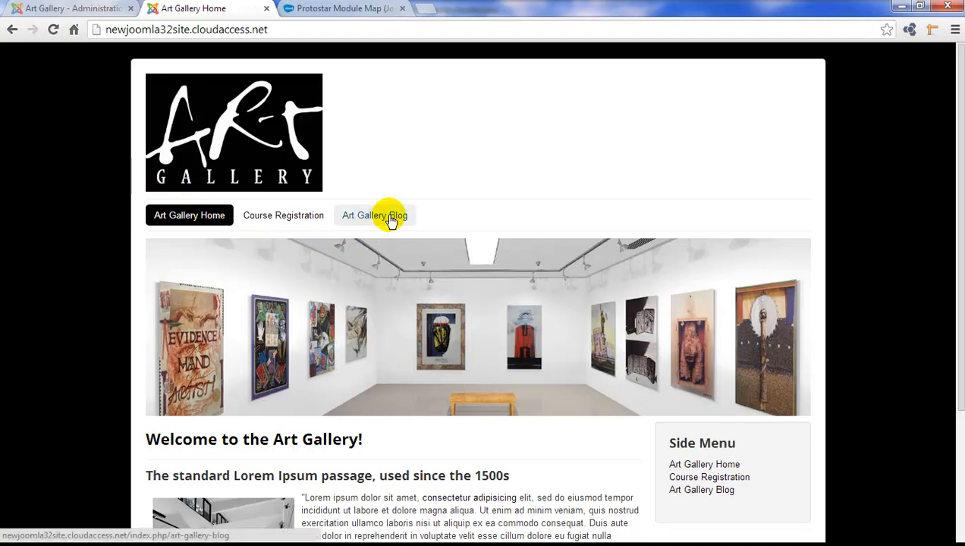
pyautogui.click(375, 215)
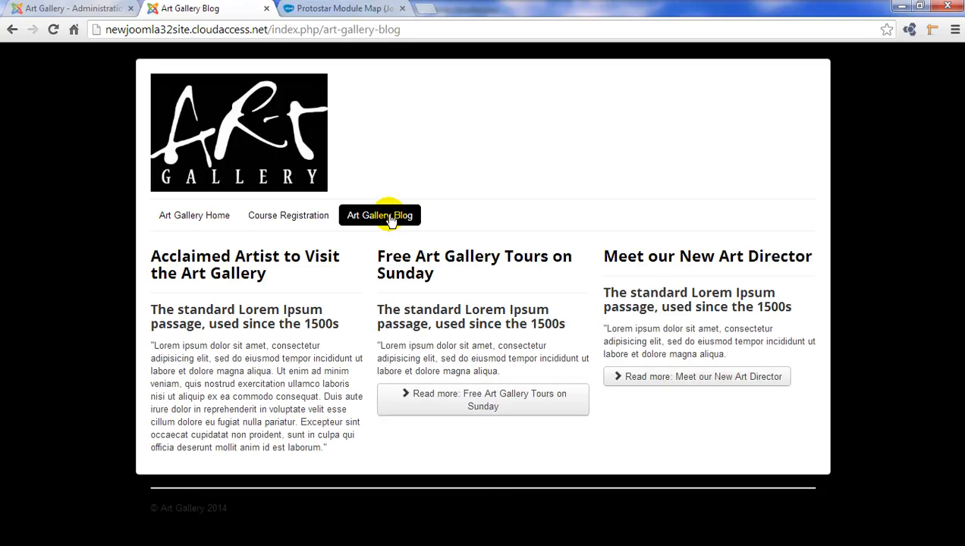
pyautogui.moveTo(413, 234)
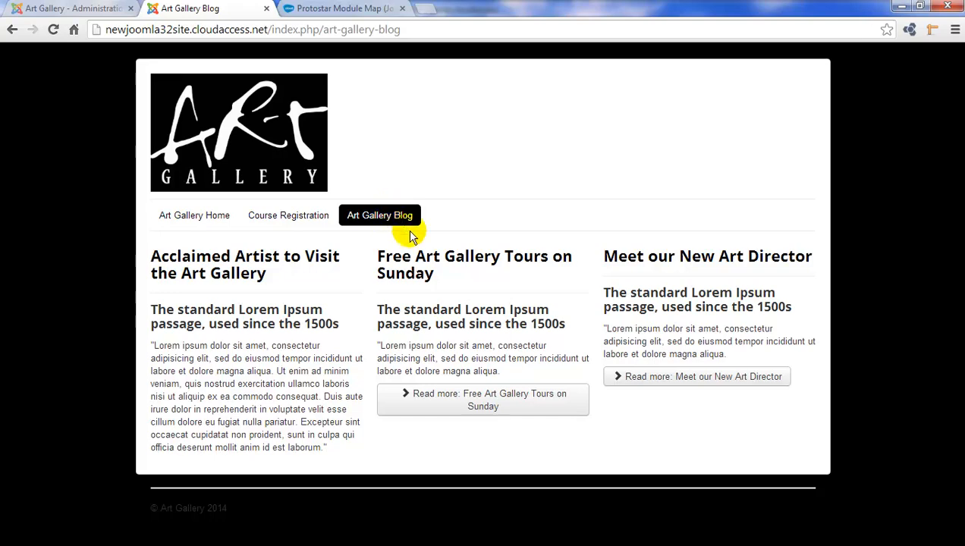
pyautogui.moveTo(668, 377)
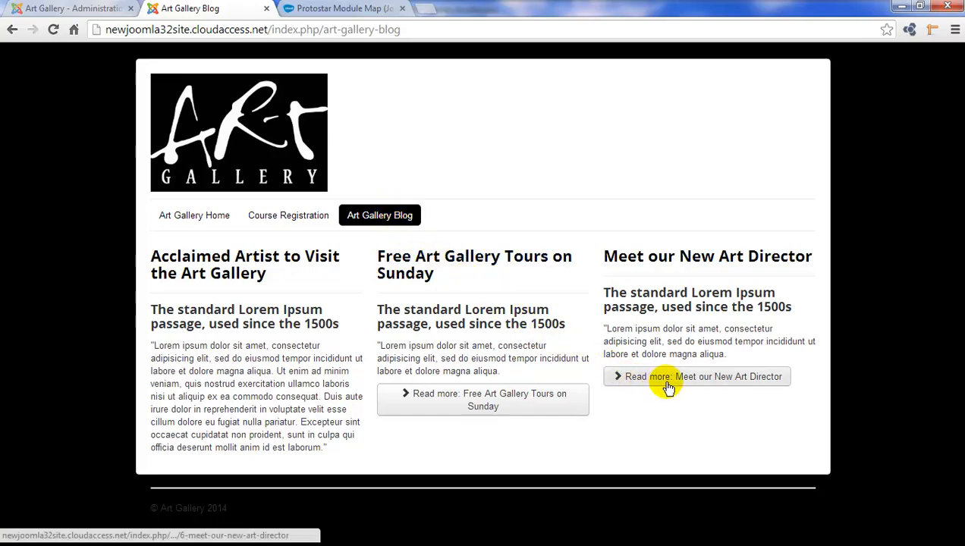
pyautogui.click(699, 377)
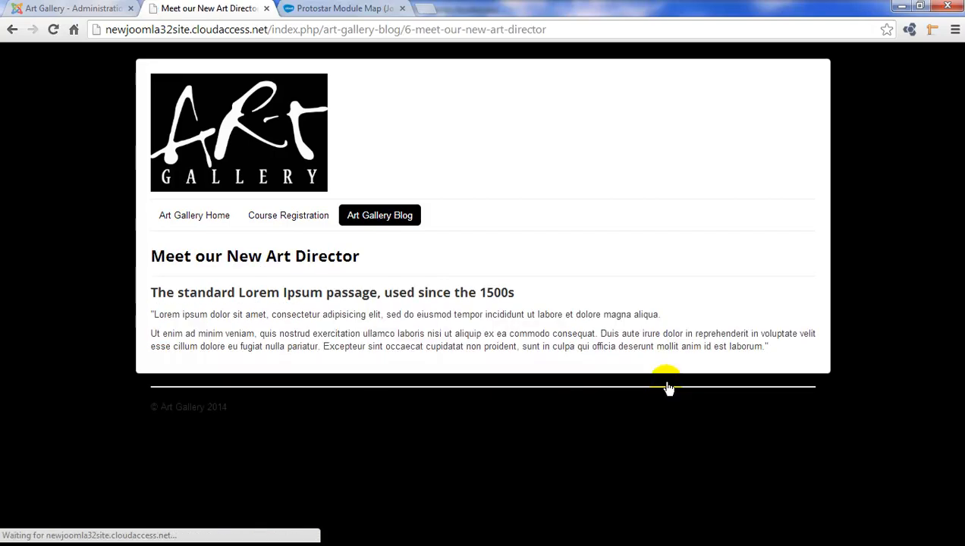
pyautogui.moveTo(548, 295)
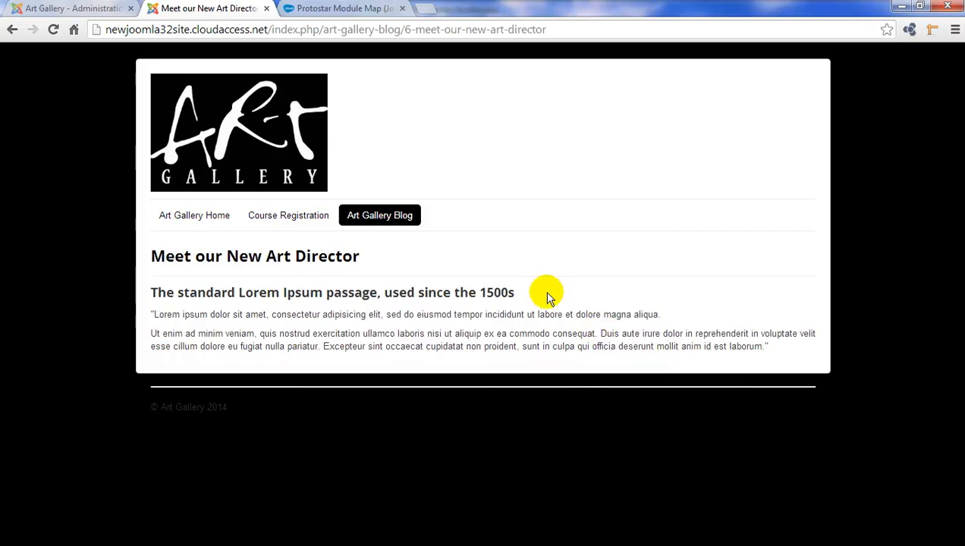
pyautogui.click(13, 29)
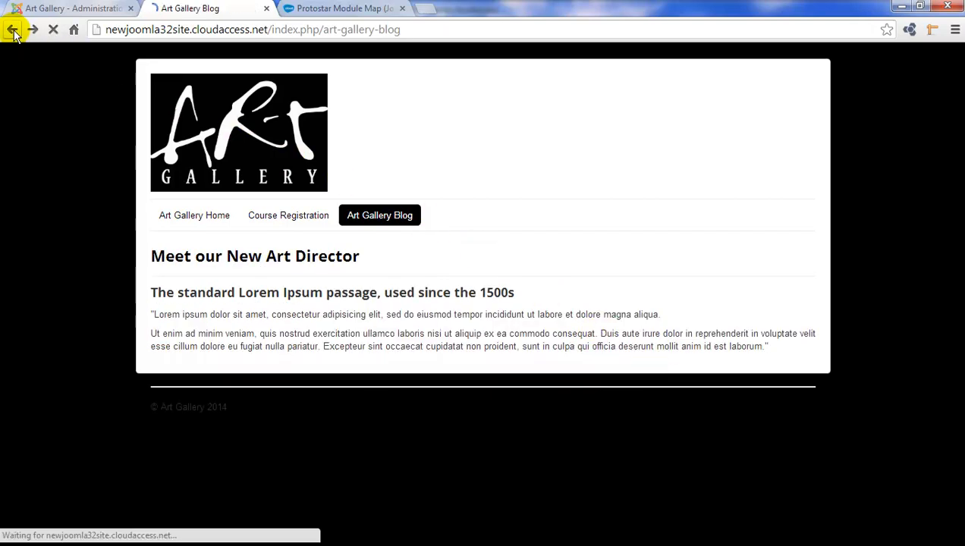
pyautogui.click(12, 29)
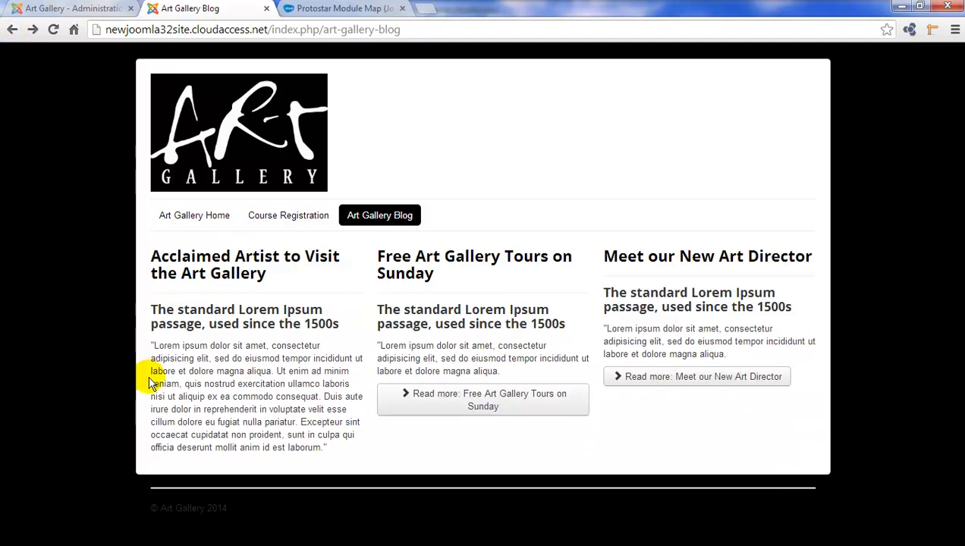
# Back in the administrator, save and close the Art Gallery Blog menu item
pyautogui.click(69, 9)
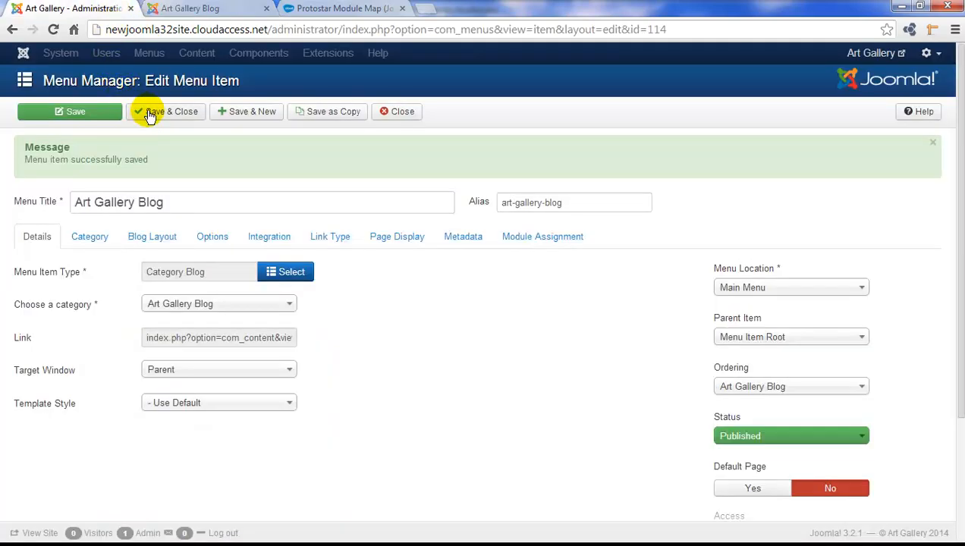
pyautogui.click(171, 112)
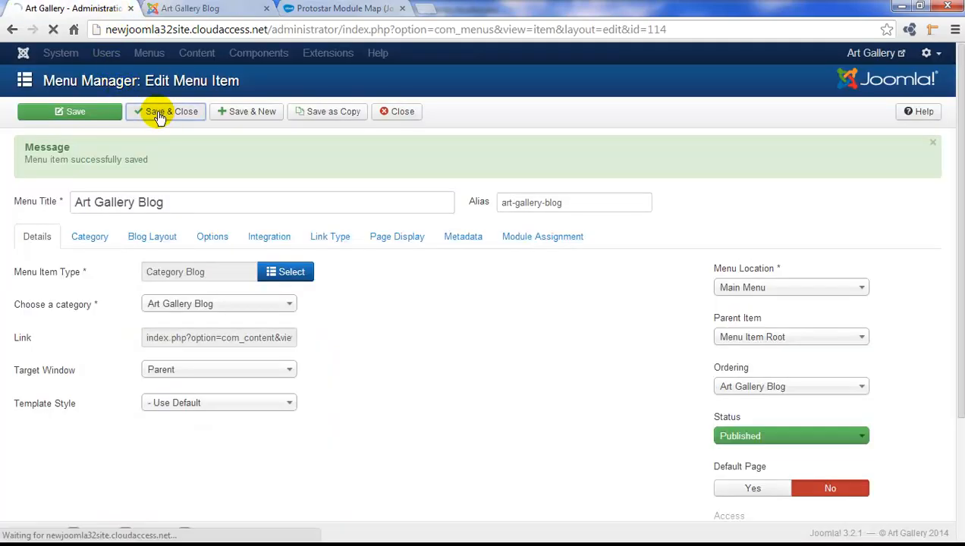
pyautogui.click(165, 112)
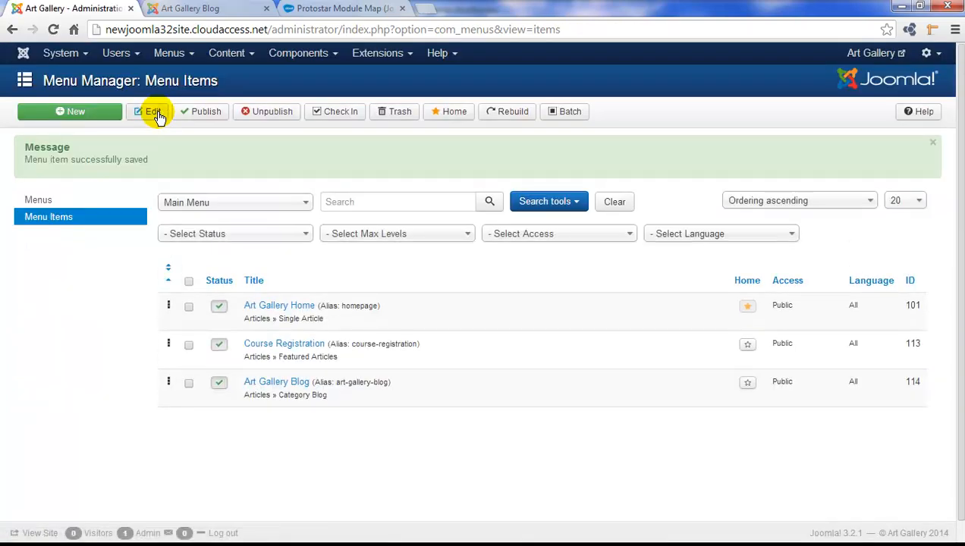
# Open the Acclaimed Artist to Visit the Art Gallery article and insert a read-more break after its first sentence
pyautogui.click(228, 52)
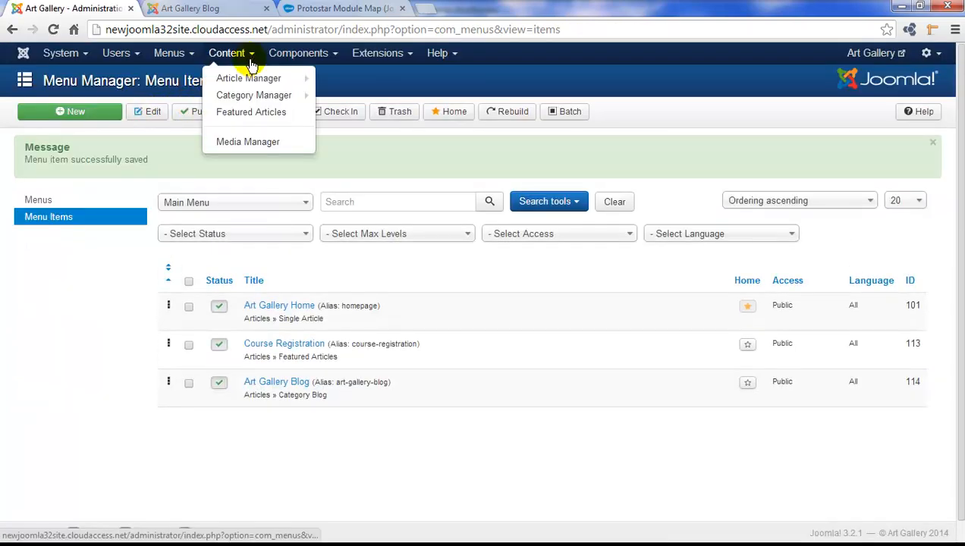
pyautogui.click(249, 79)
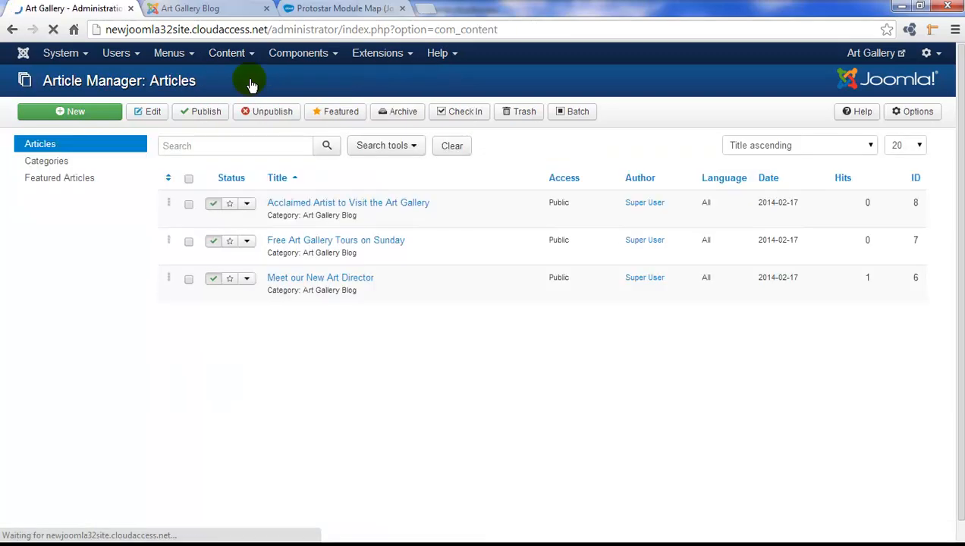
pyautogui.click(385, 145)
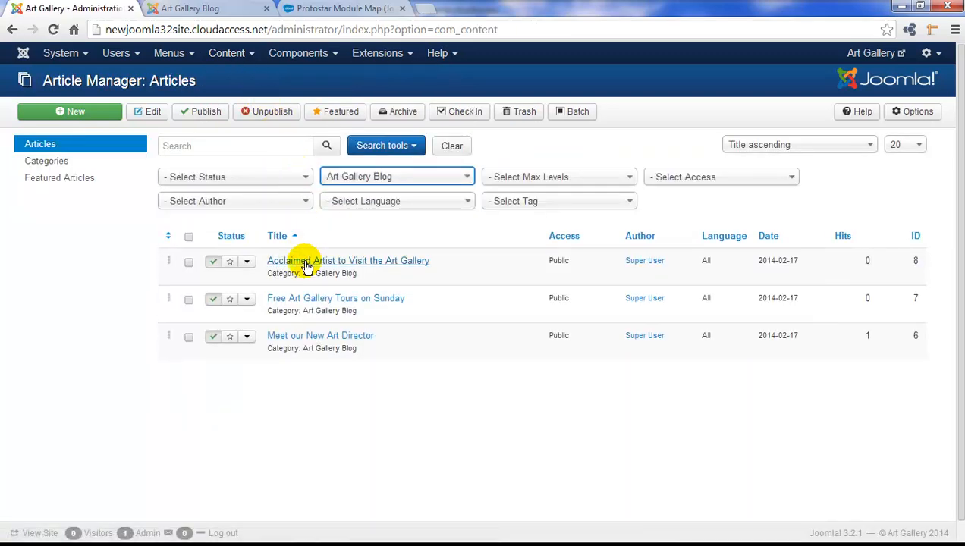
pyautogui.click(347, 261)
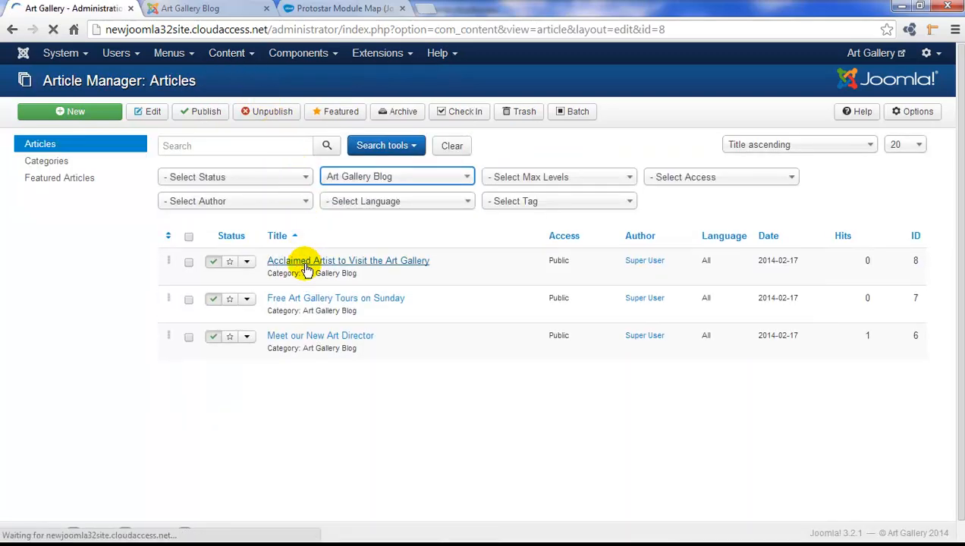
pyautogui.click(347, 261)
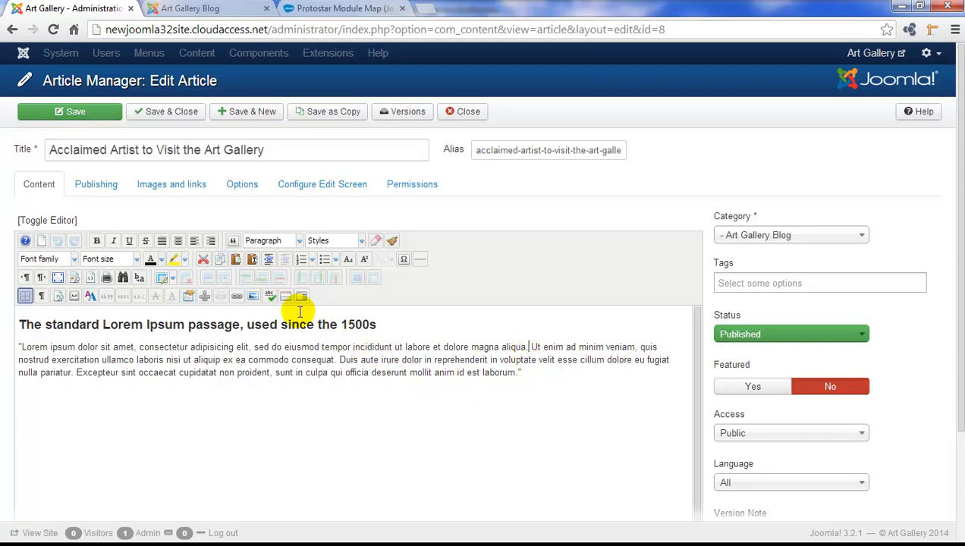
pyautogui.moveTo(285, 295)
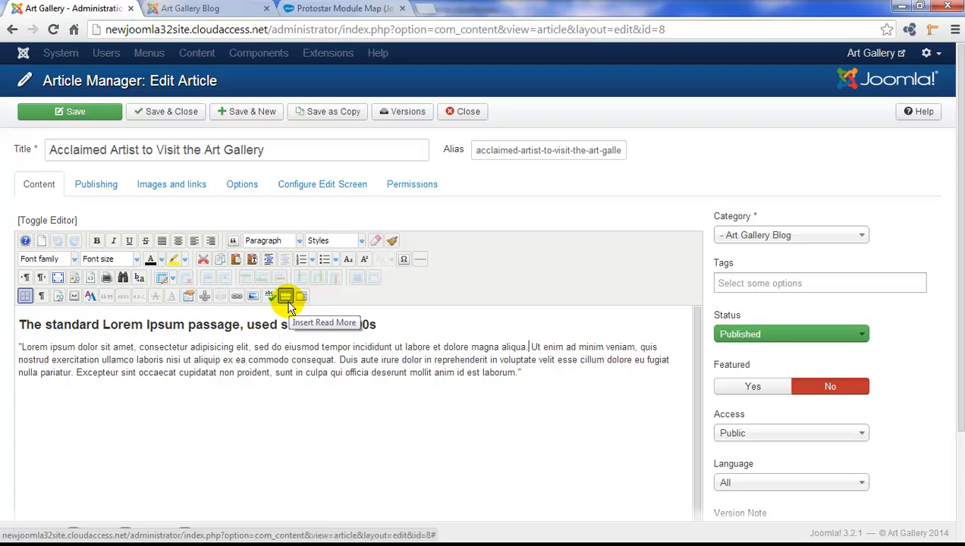
pyautogui.click(285, 295)
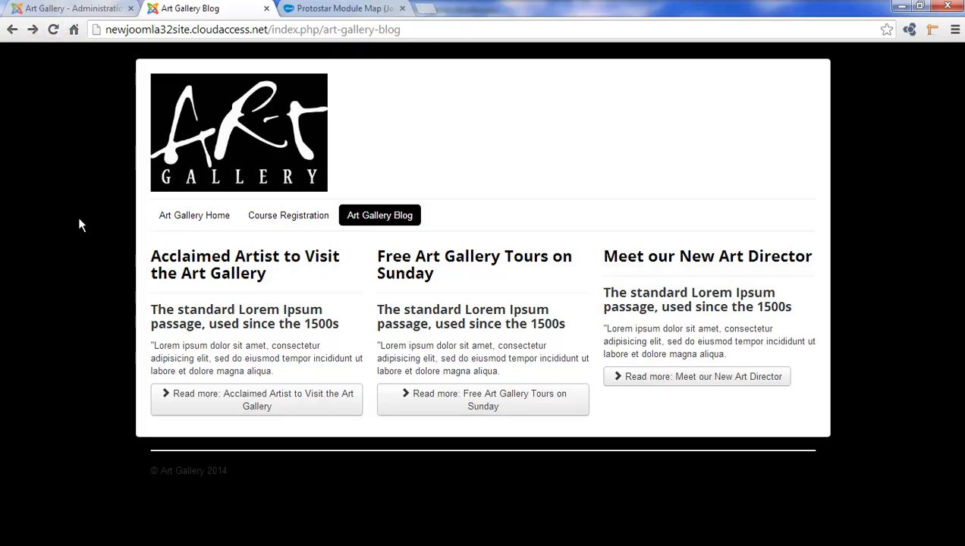
pyautogui.moveTo(220, 400)
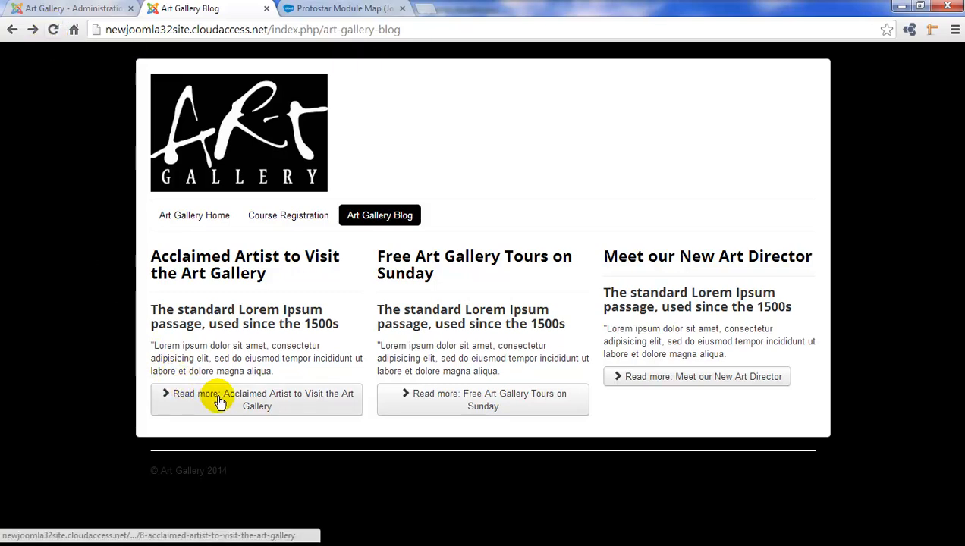
pyautogui.moveTo(182, 398)
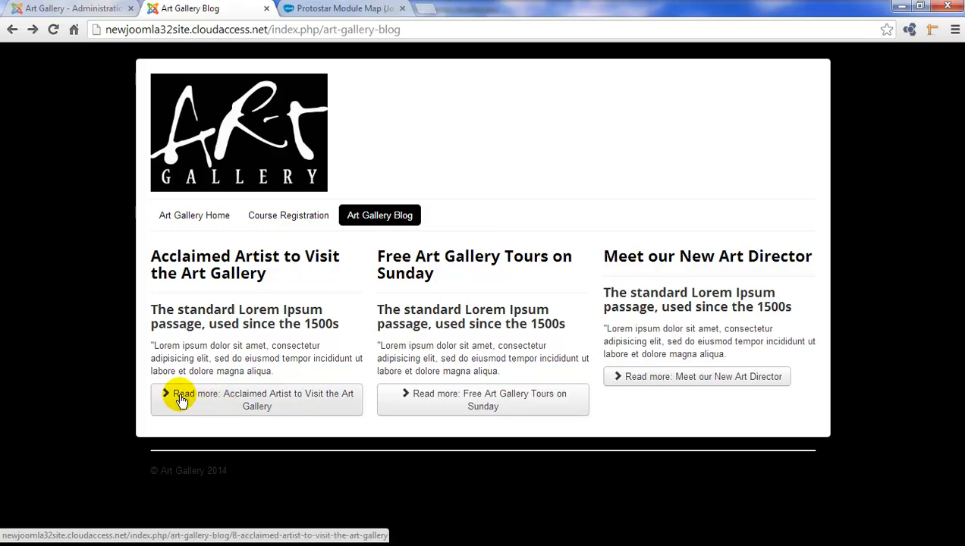
pyautogui.moveTo(91, 9)
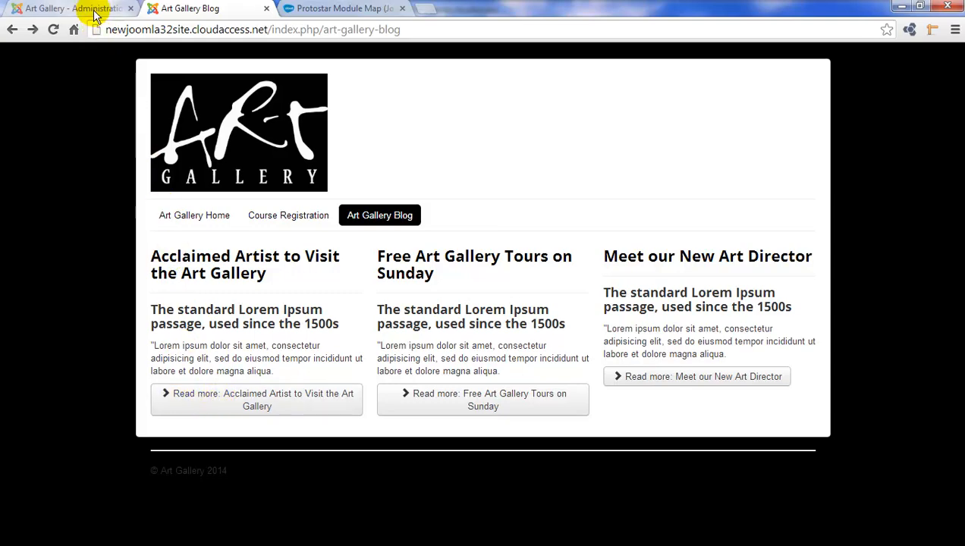
# In the article's Options, set Read More Text to 'Continue Reading' and save the article
pyautogui.click(68, 9)
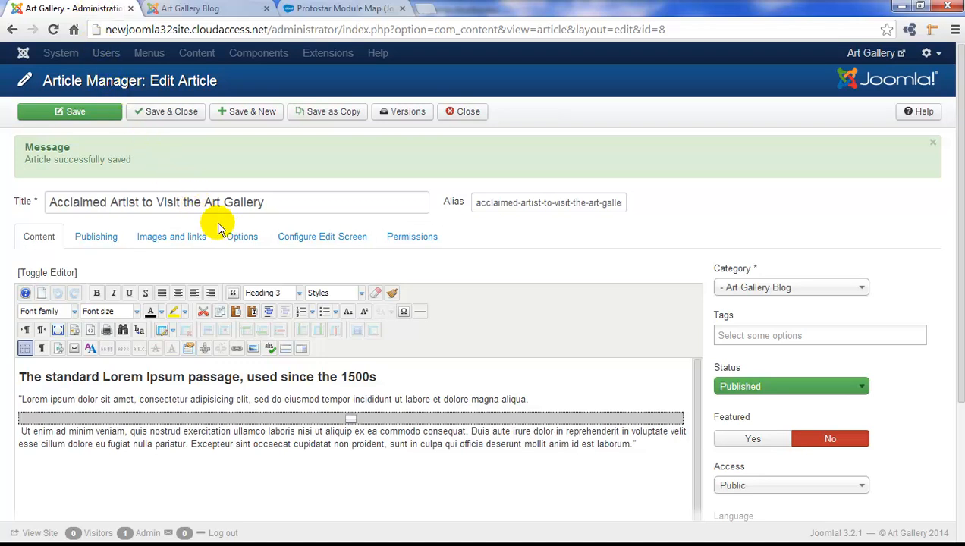
pyautogui.click(242, 237)
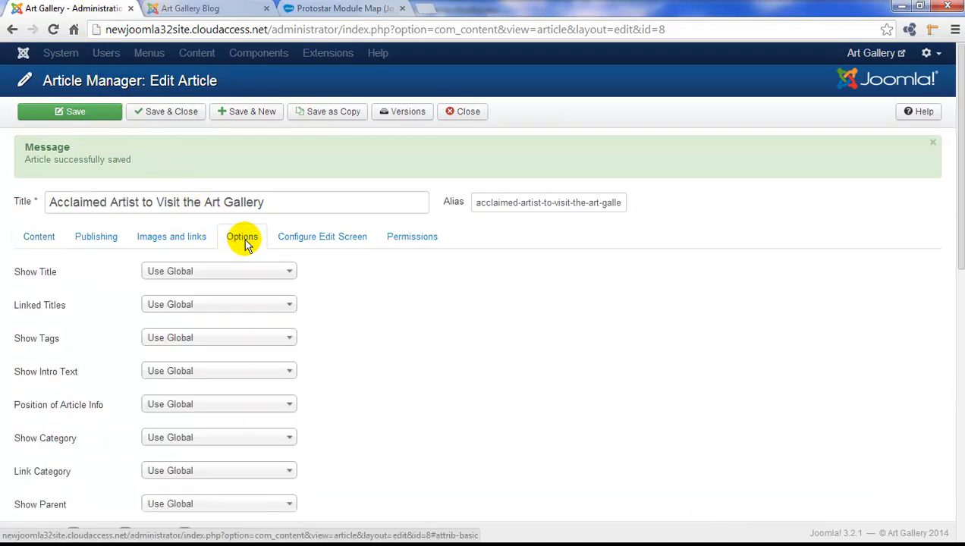
pyautogui.moveTo(892, 230)
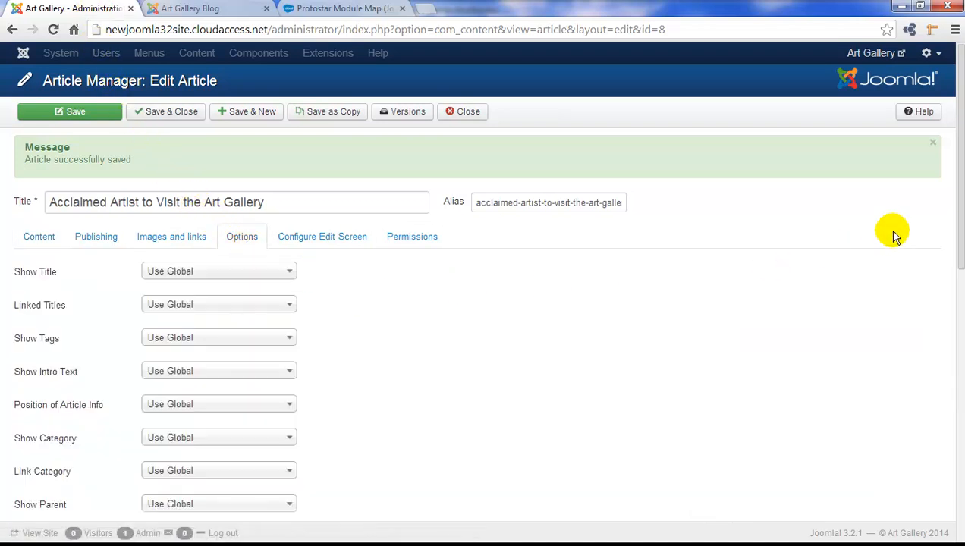
pyautogui.scroll(-3)
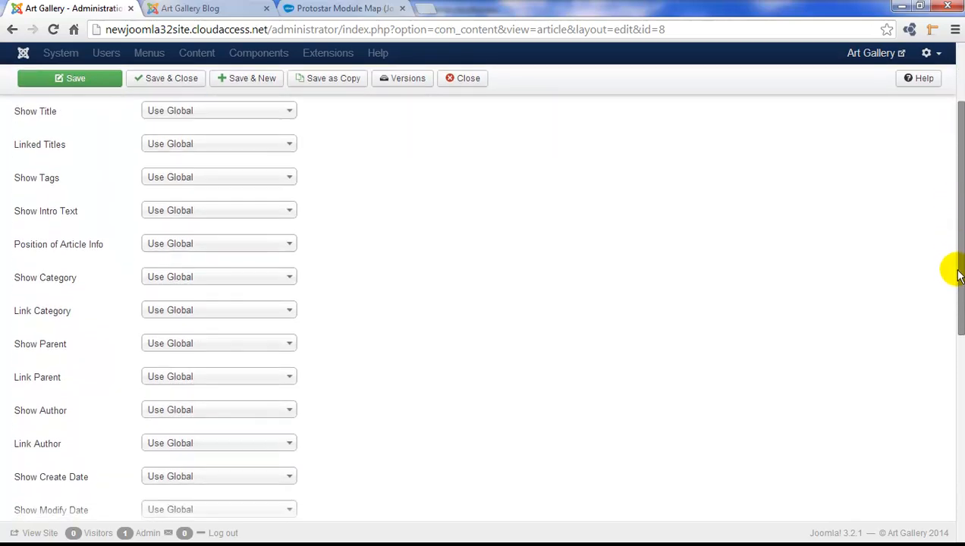
pyautogui.scroll(-3)
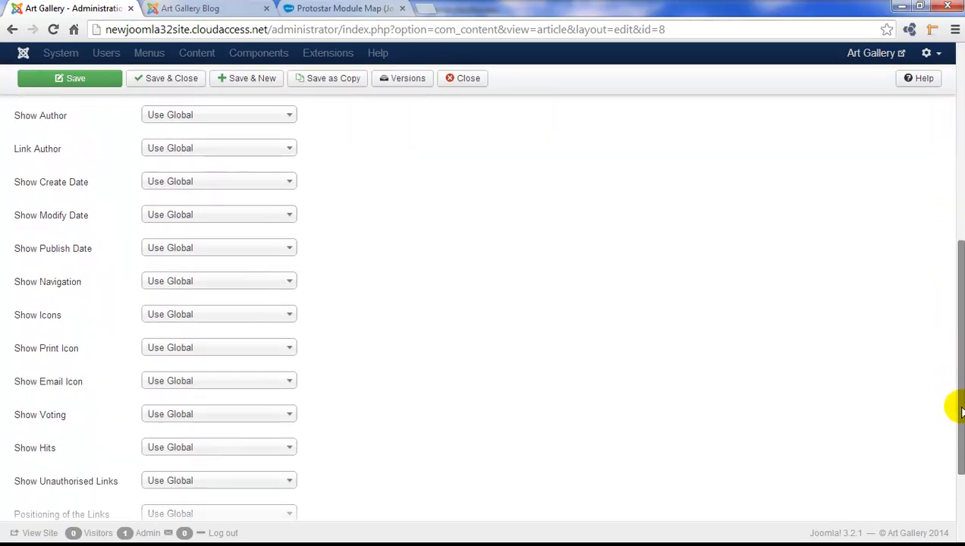
pyautogui.scroll(-3)
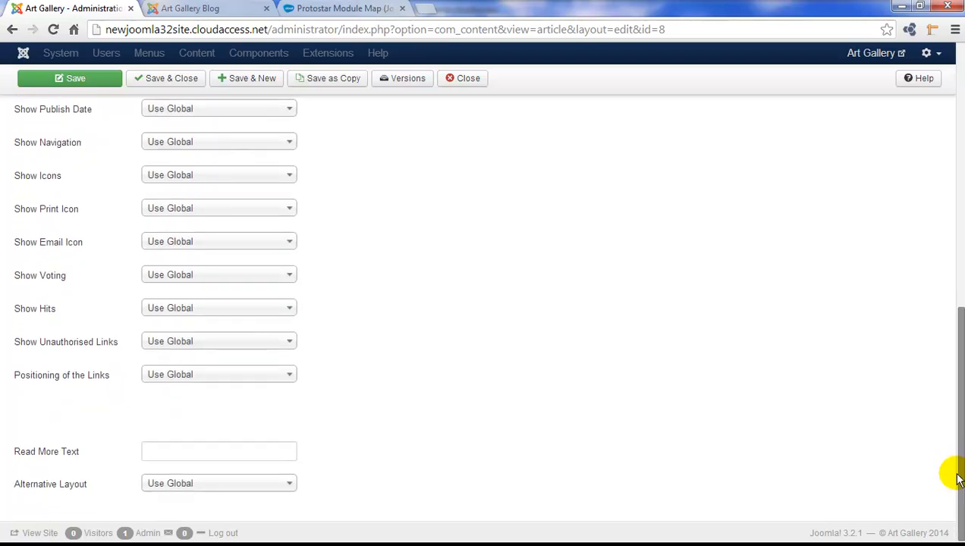
pyautogui.click(218, 450)
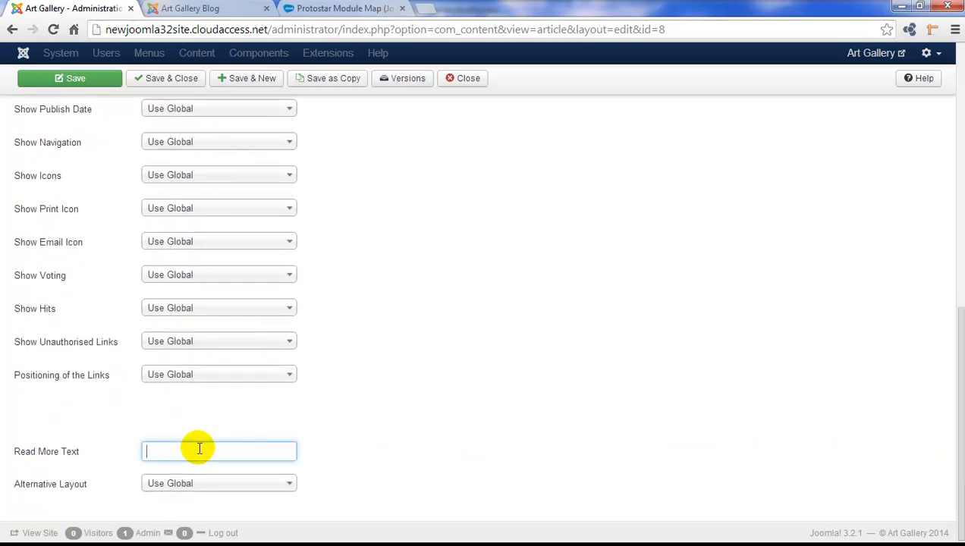
pyautogui.write('Contin')
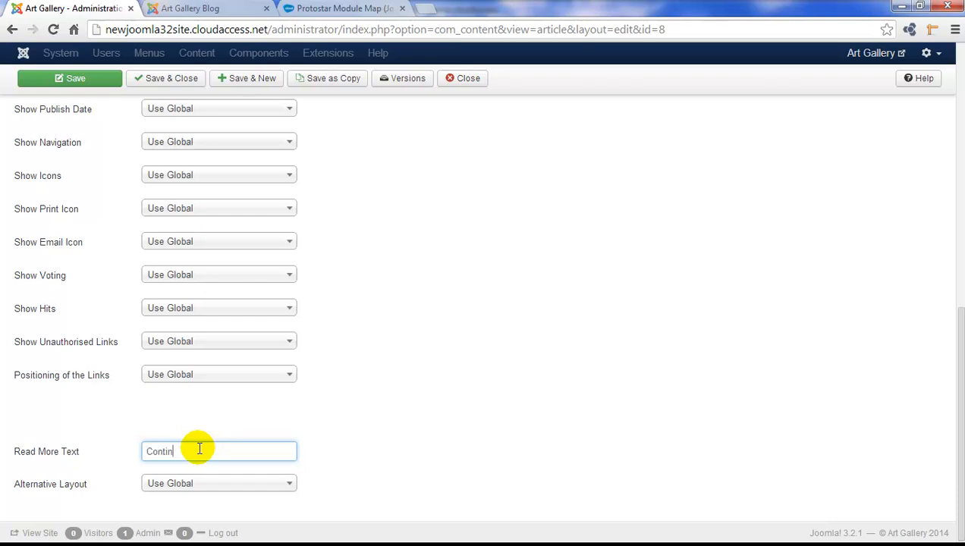
pyautogui.write('ue Reading')
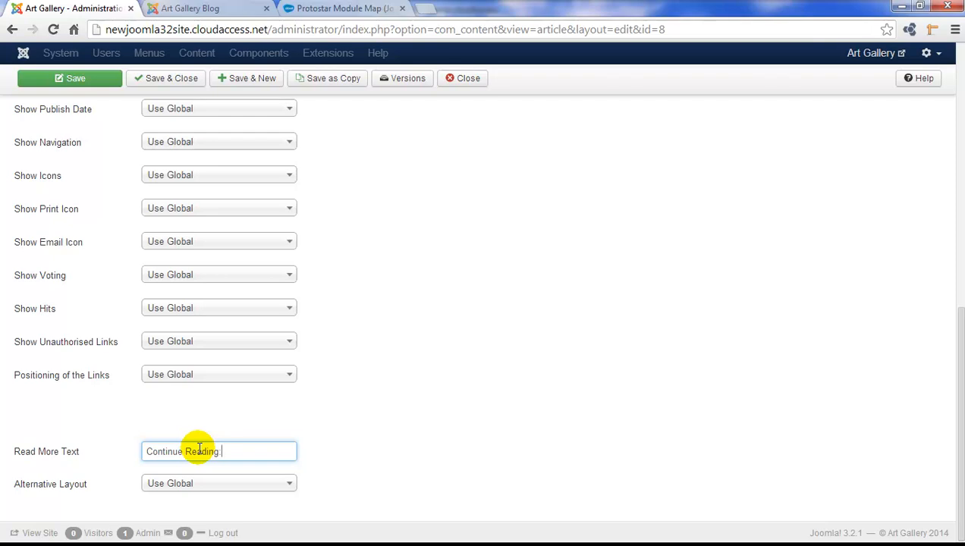
pyautogui.click(70, 79)
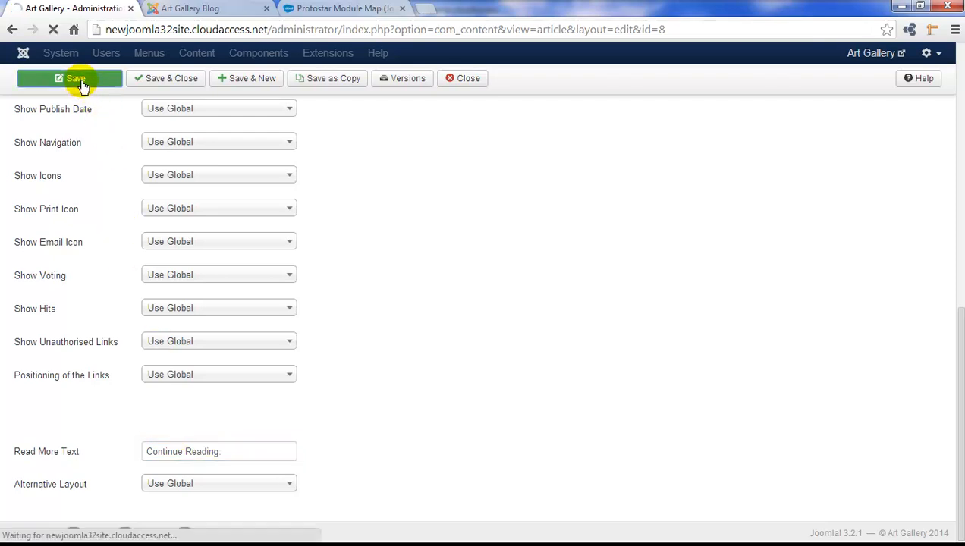
pyautogui.click(70, 79)
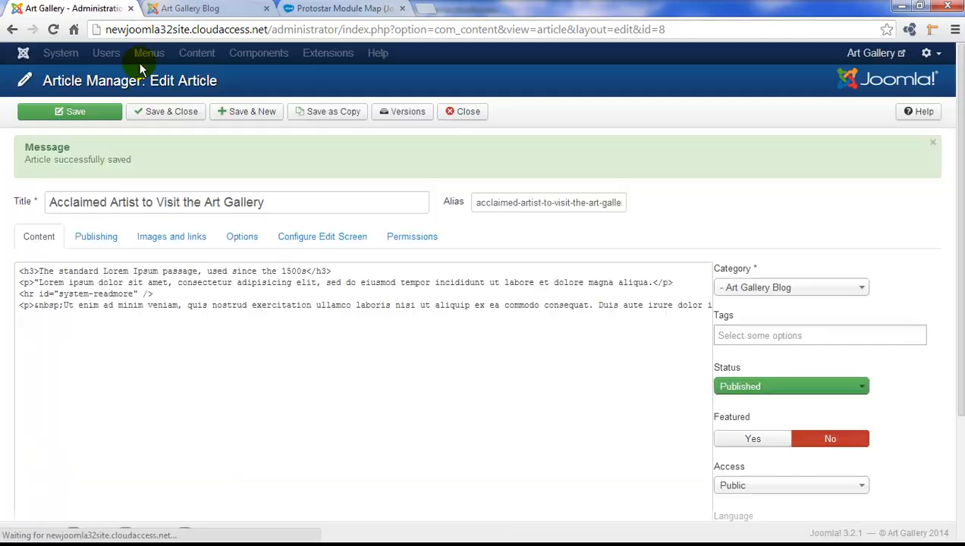
# Reload the live blog page so the first article's link reads Continue Reading
pyautogui.click(190, 9)
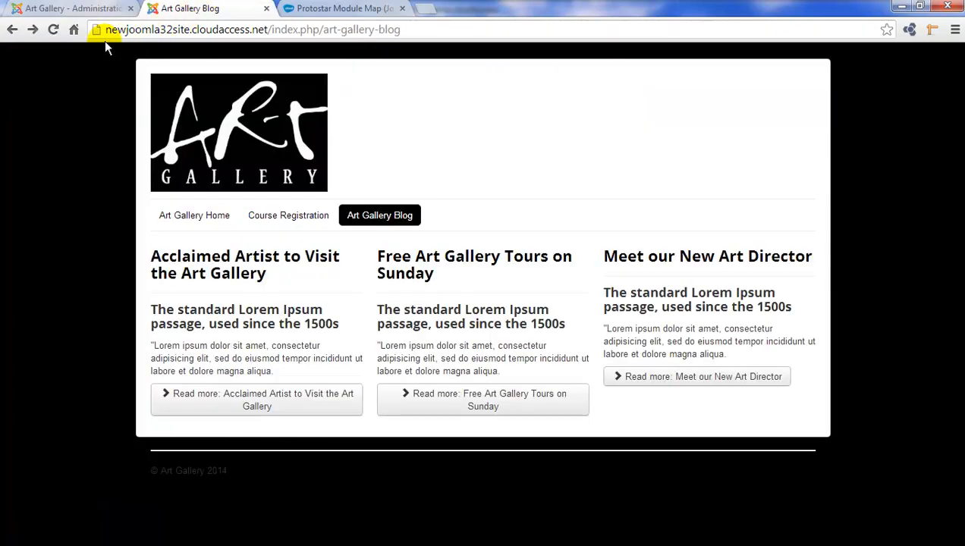
pyautogui.click(53, 30)
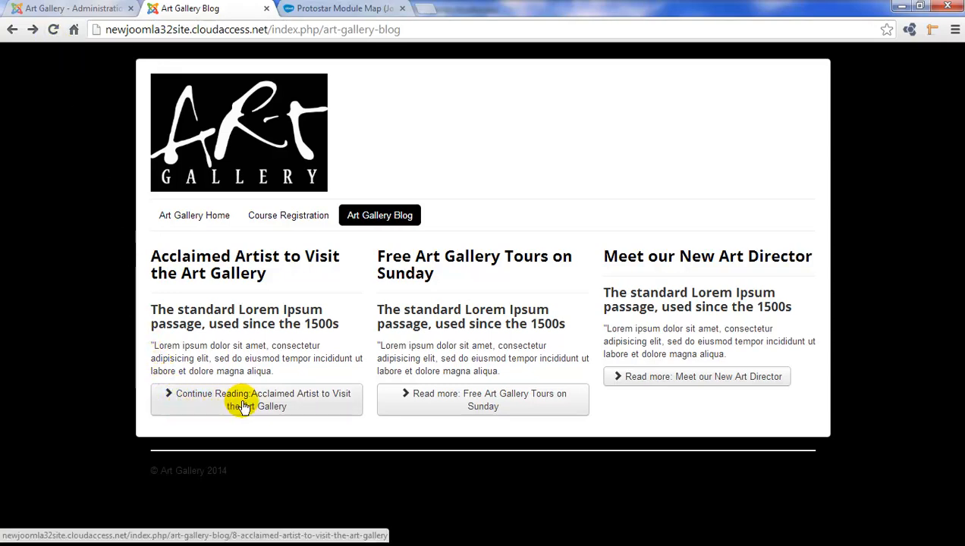
pyautogui.moveTo(325, 407)
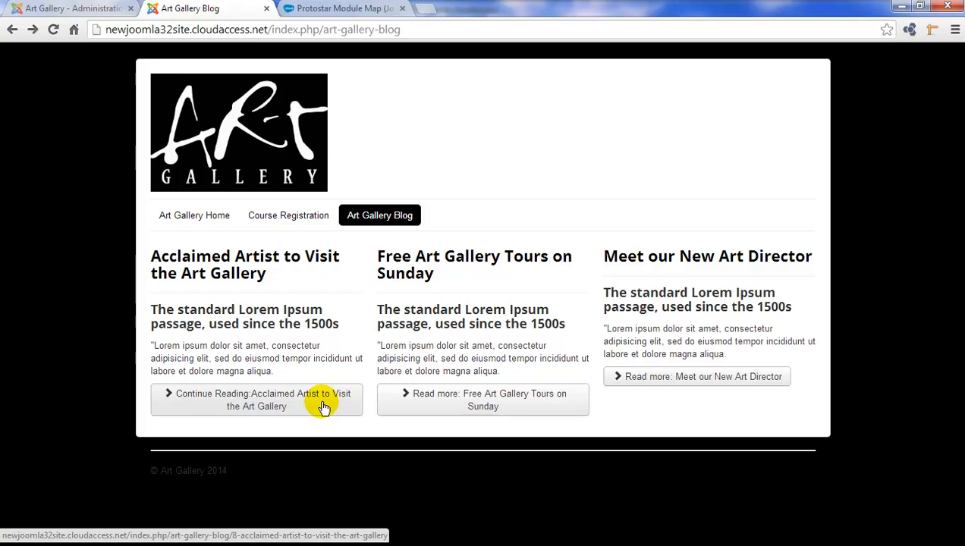
pyautogui.moveTo(297, 222)
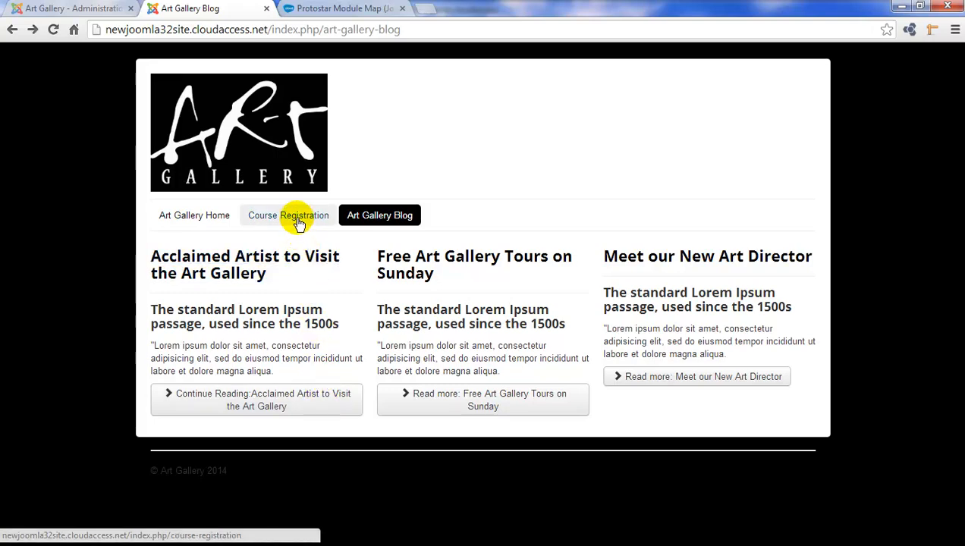
pyautogui.click(288, 216)
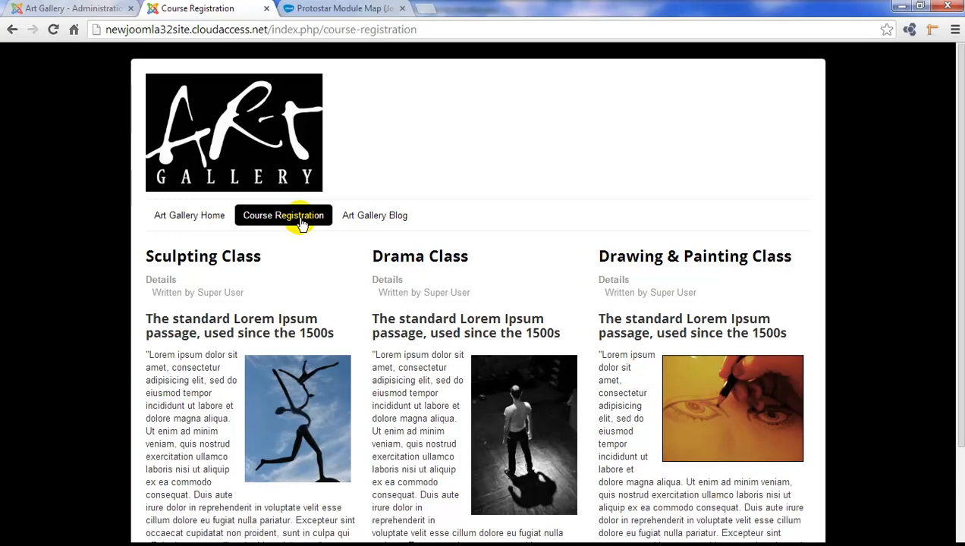
pyautogui.moveTo(317, 224)
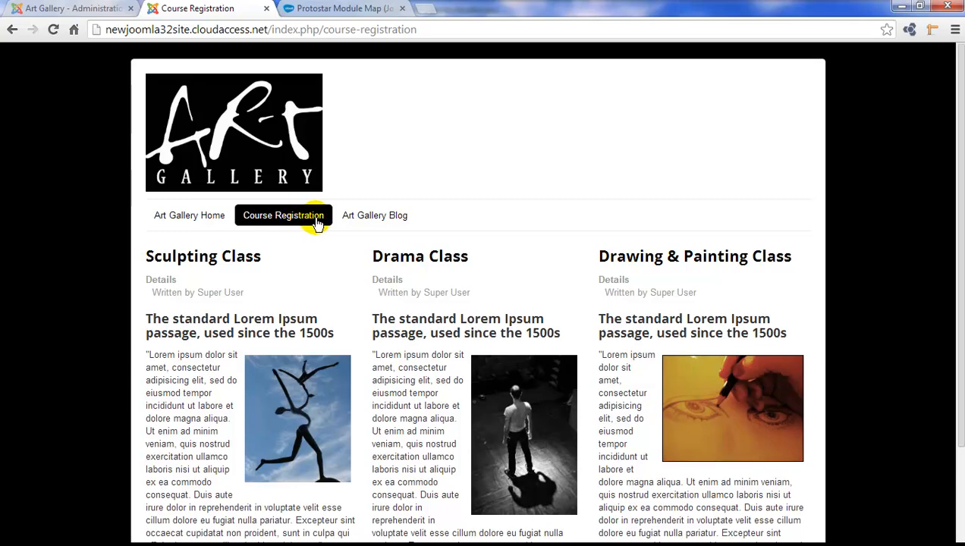
pyautogui.click(373, 215)
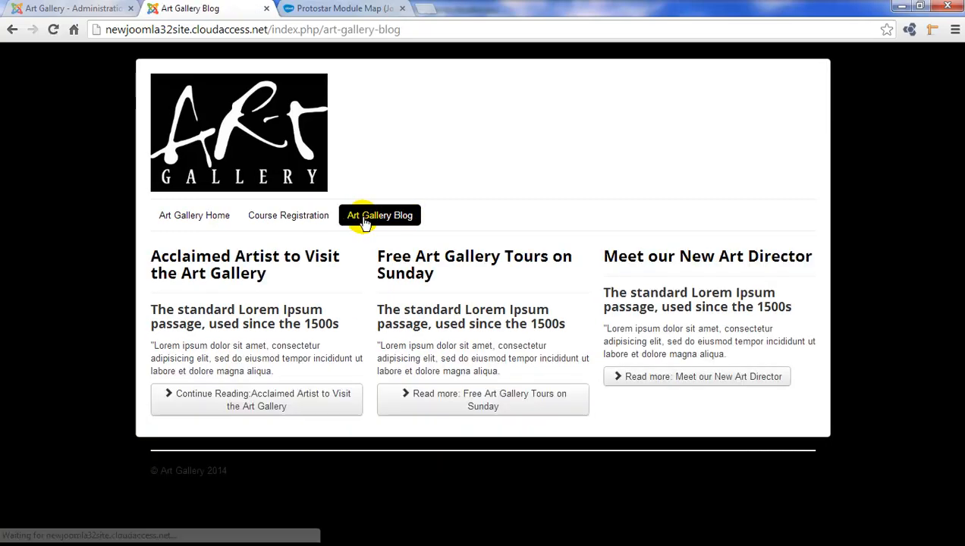
pyautogui.moveTo(291, 176)
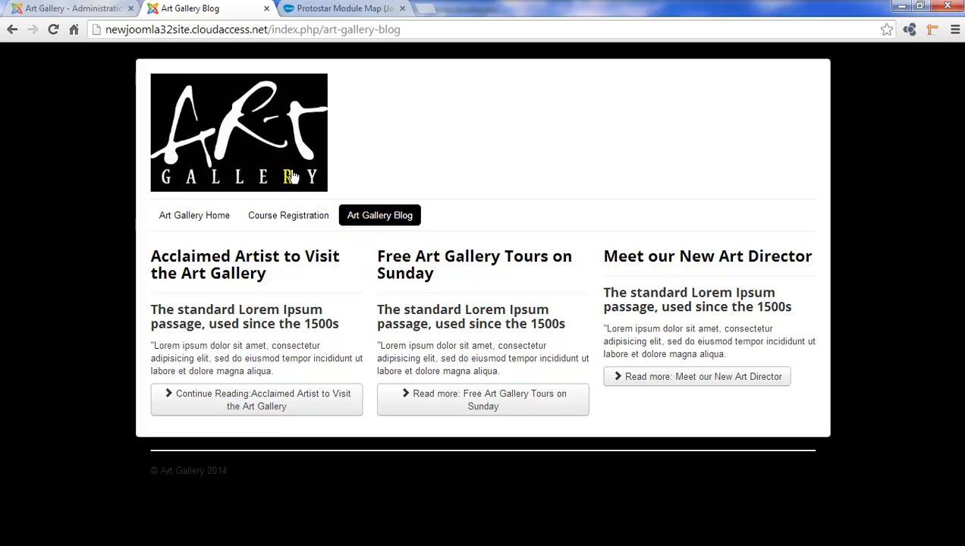
pyautogui.click(68, 9)
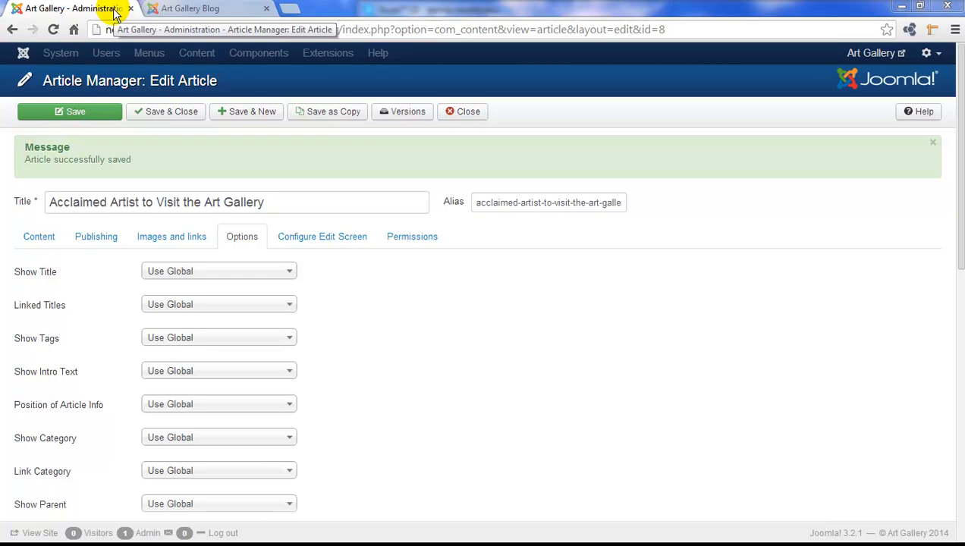
pyautogui.moveTo(146, 107)
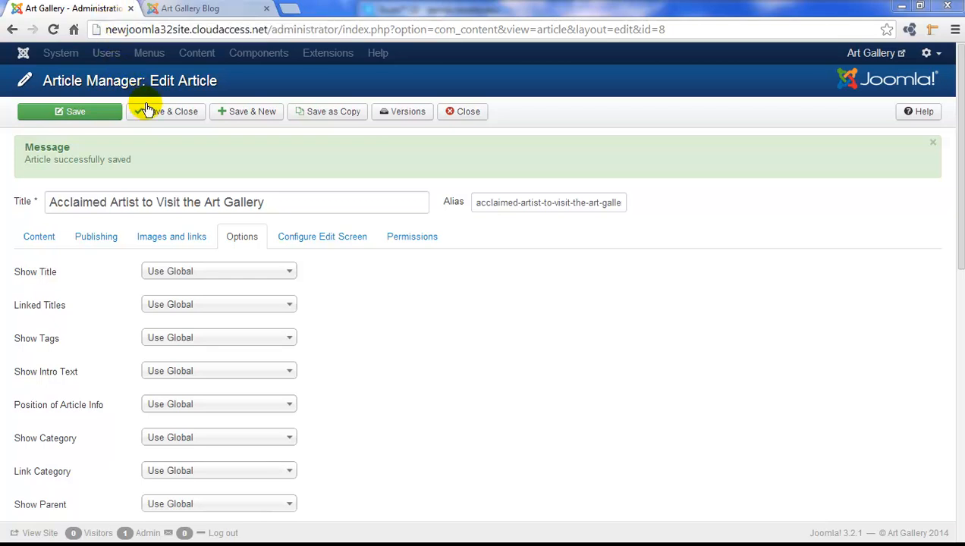
pyautogui.moveTo(164, 115)
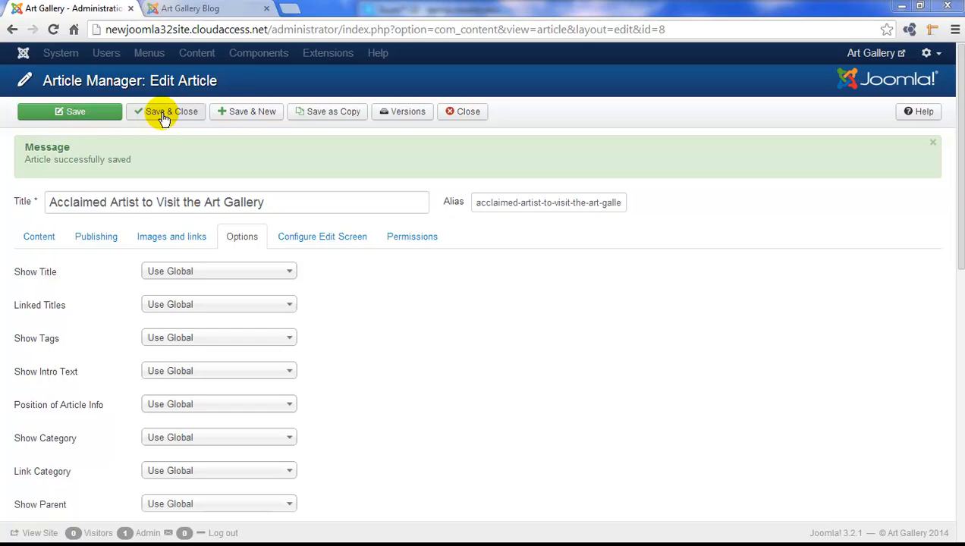
# Save and close the article, then list the Main Menu items via Menus > Main Menu
pyautogui.click(171, 113)
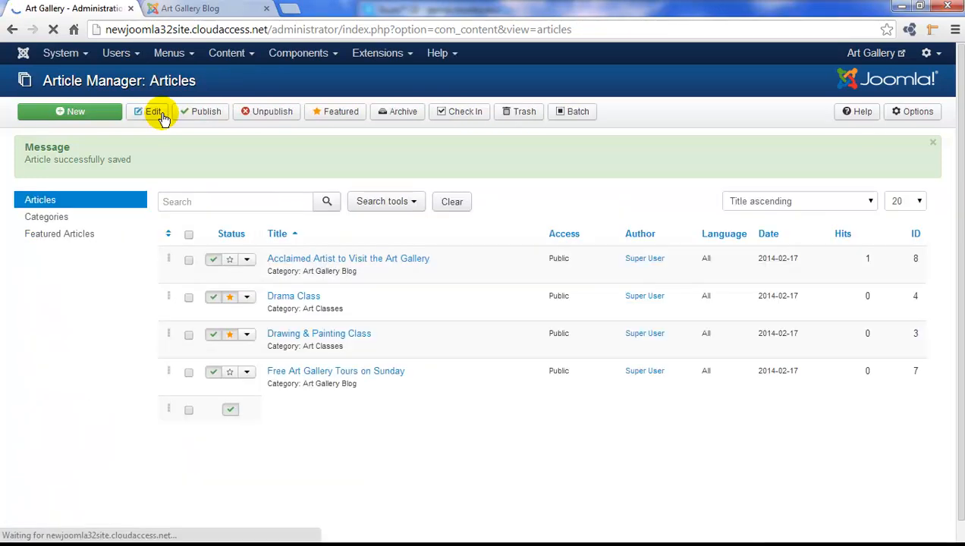
pyautogui.click(385, 200)
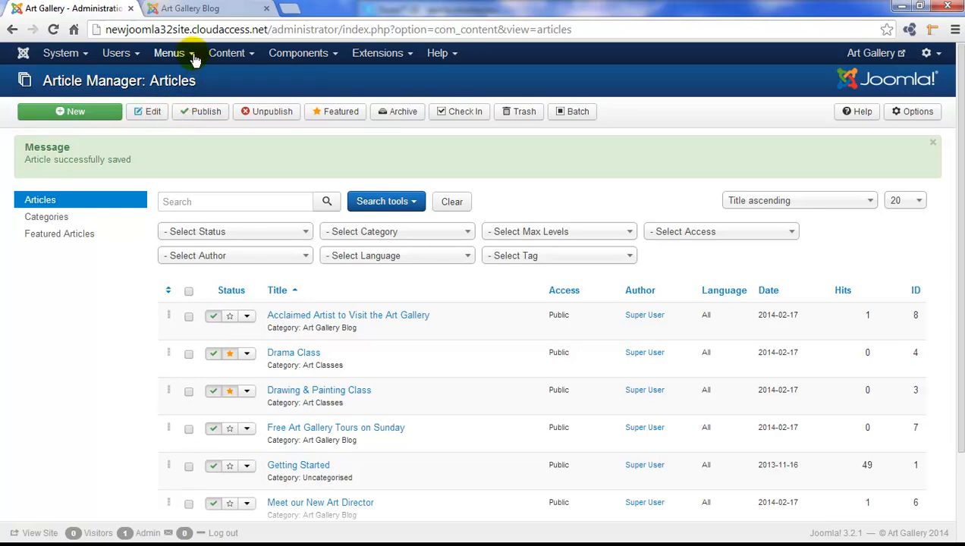
pyautogui.click(170, 51)
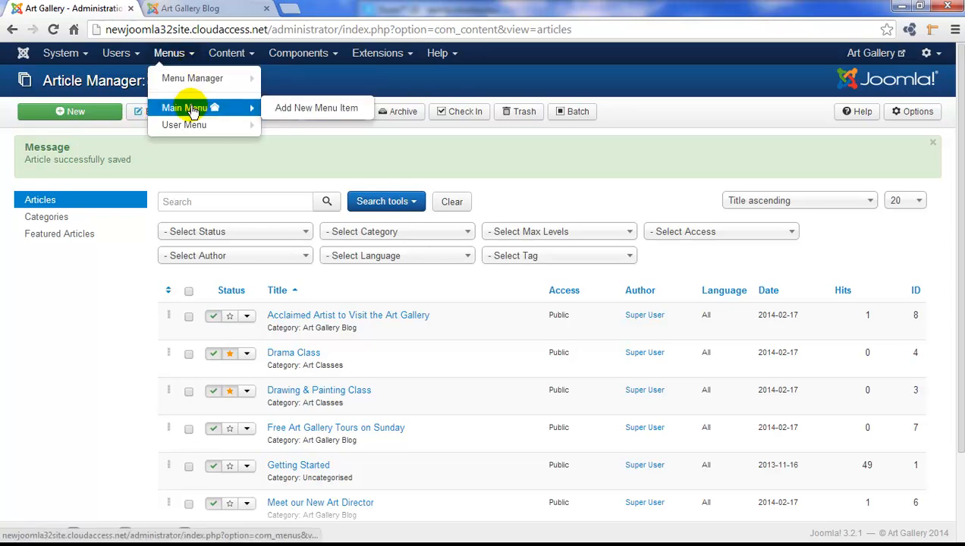
pyautogui.click(184, 106)
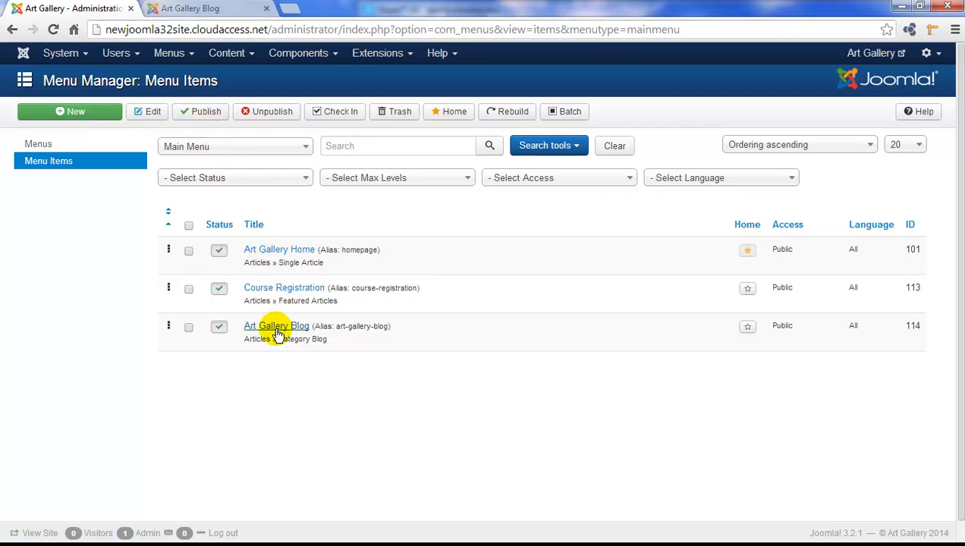
# Set the Art Gallery Blog item's Blog Layout to 3 intro articles in 1 column and save
pyautogui.click(276, 324)
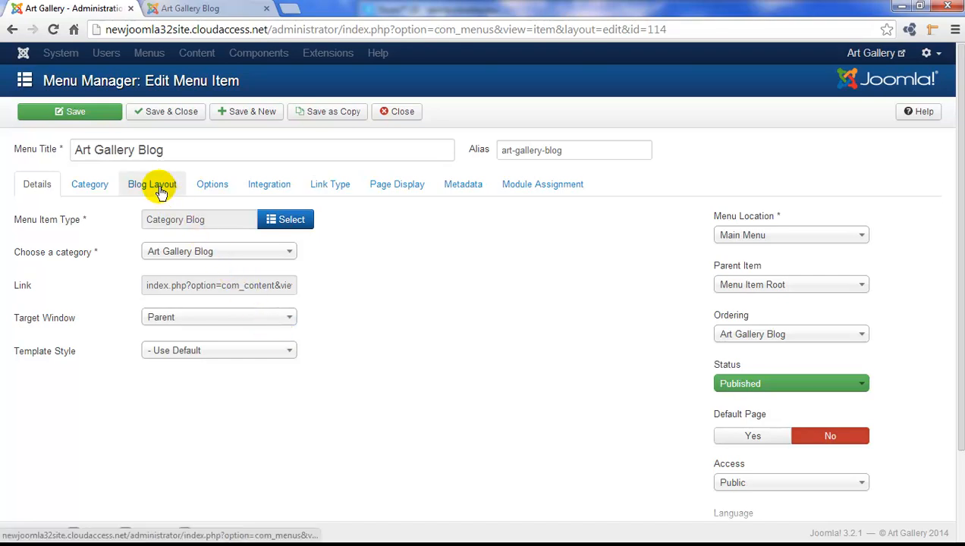
pyautogui.click(152, 184)
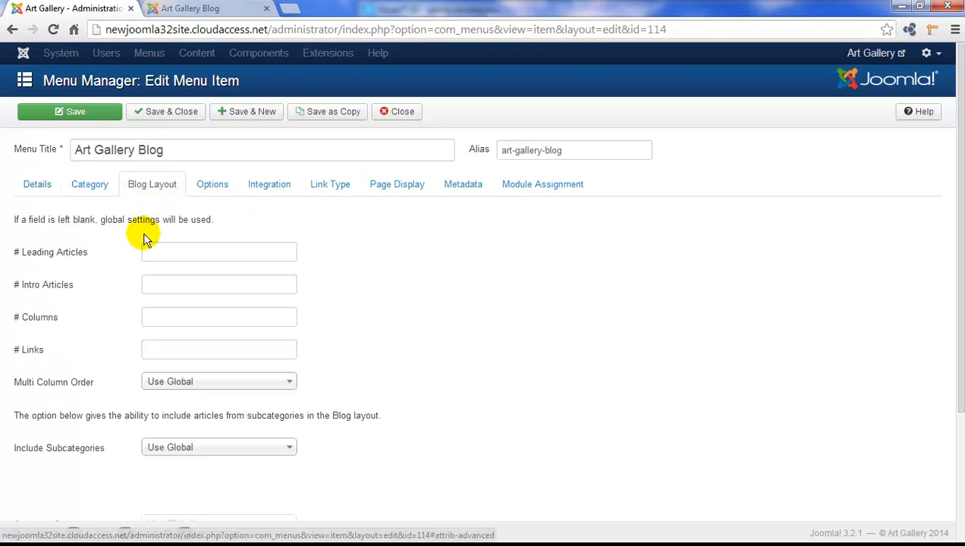
pyautogui.click(218, 284)
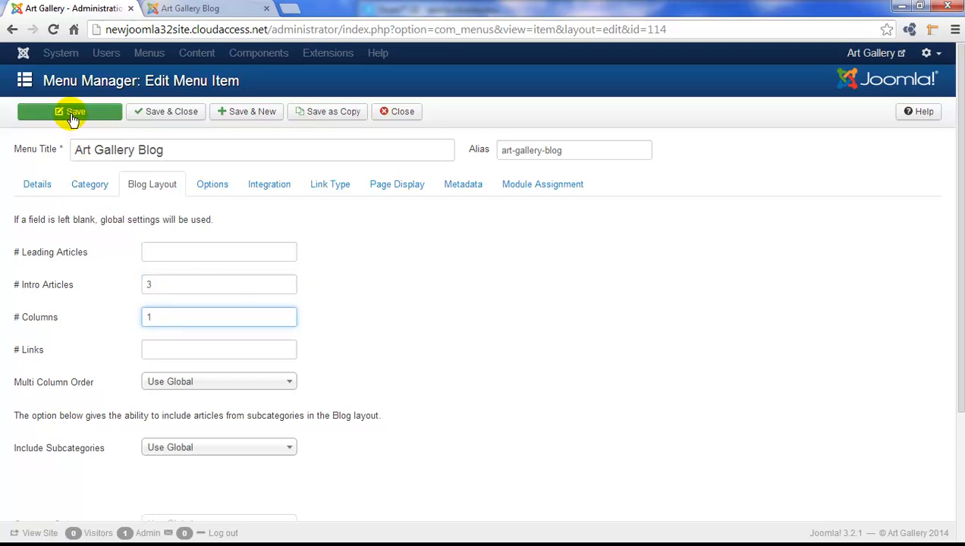
pyautogui.click(70, 112)
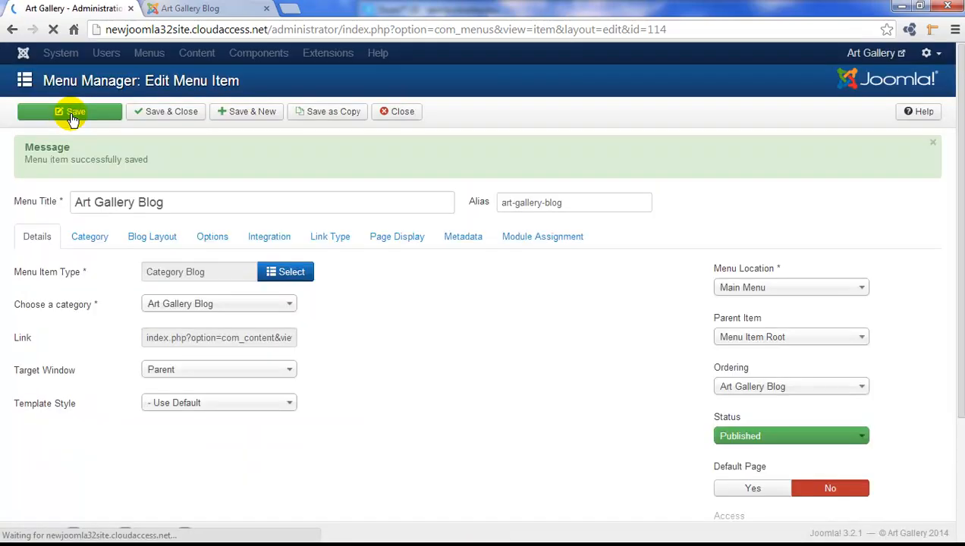
# Reload the front-end blog page and review the three articles stacked in a single column
pyautogui.click(189, 9)
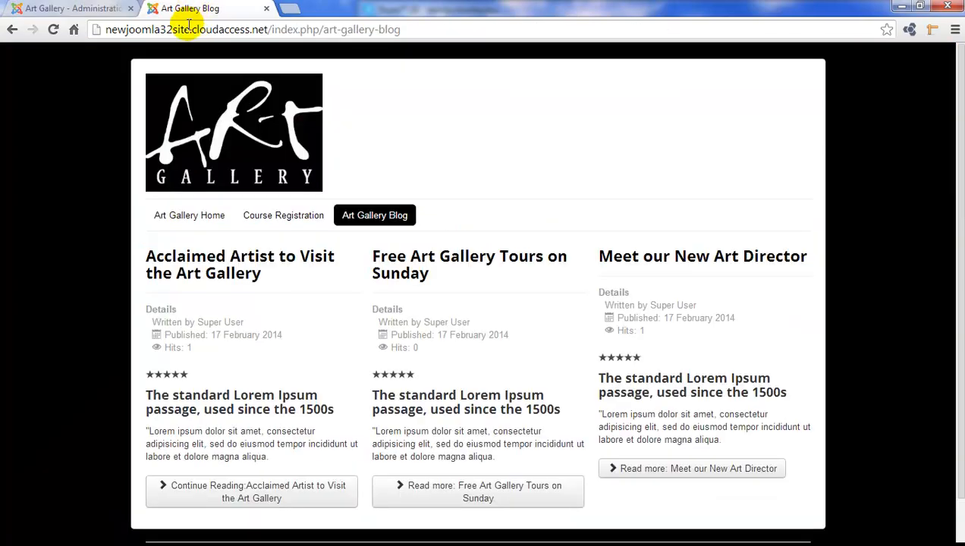
pyautogui.click(53, 28)
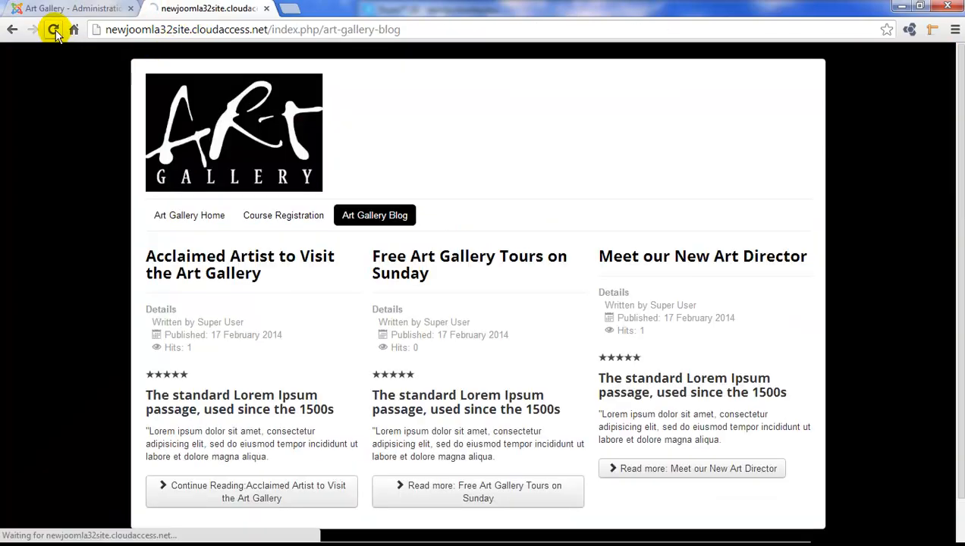
pyautogui.click(55, 30)
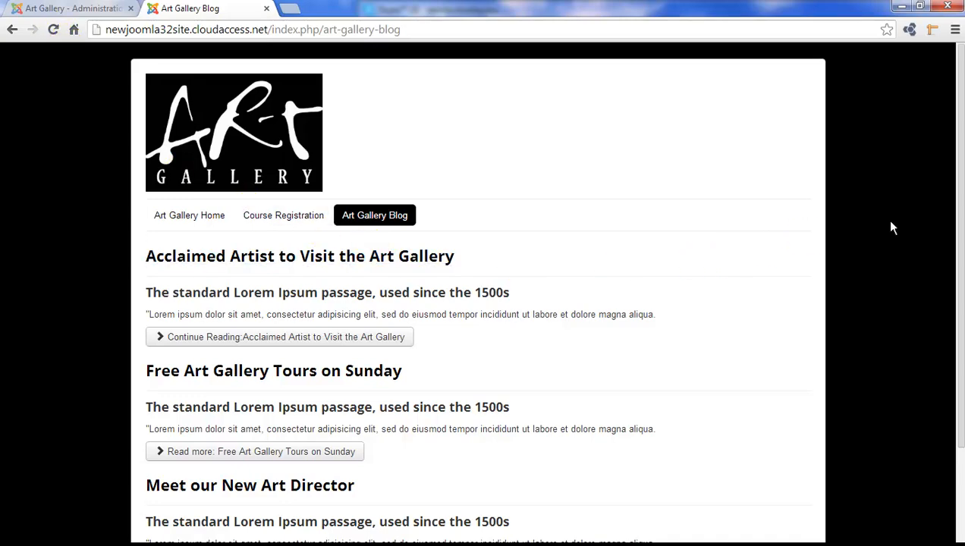
pyautogui.scroll(-3)
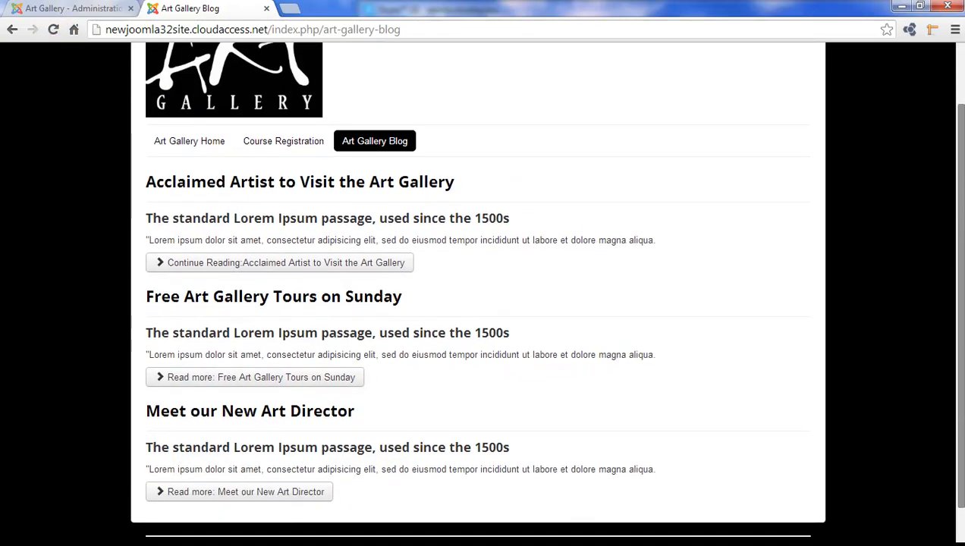
pyautogui.scroll(-3)
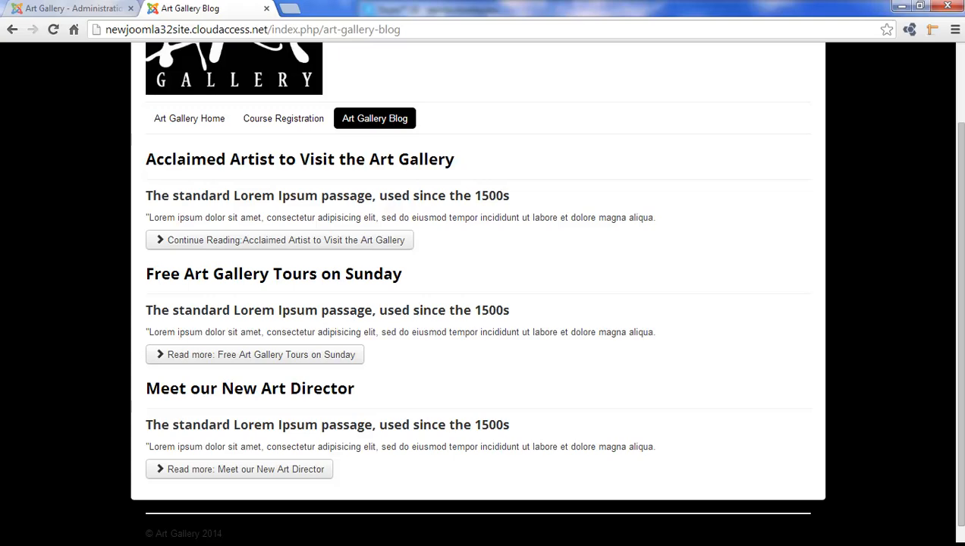
pyautogui.moveTo(189, 79)
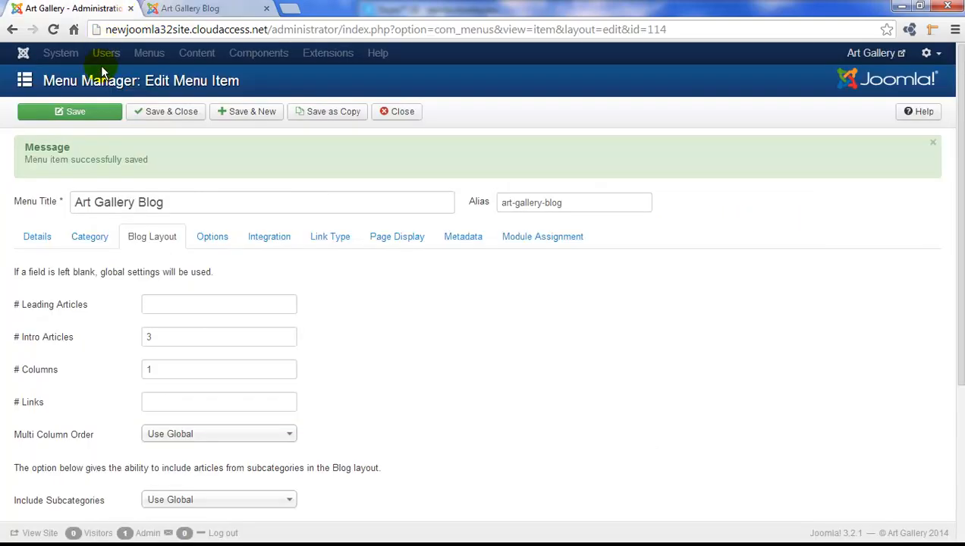
# In the menu item's Options, set Show Author, Show Publish Date and Show Voting to Show
pyautogui.click(213, 237)
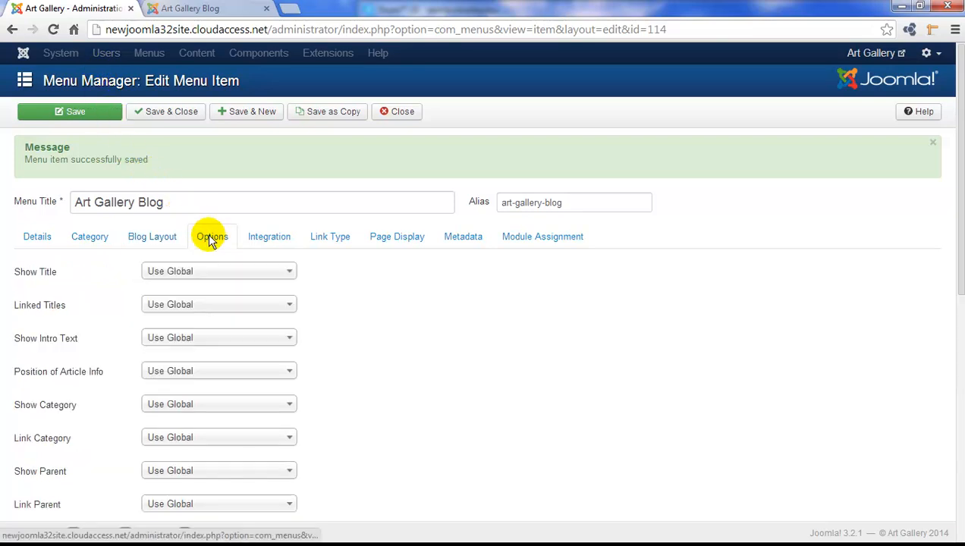
pyautogui.moveTo(959, 229)
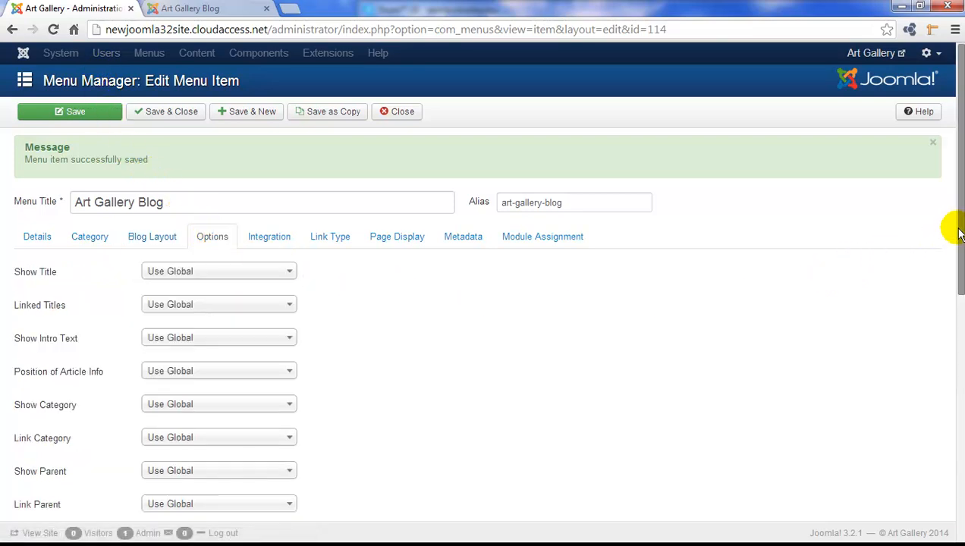
pyautogui.scroll(-3)
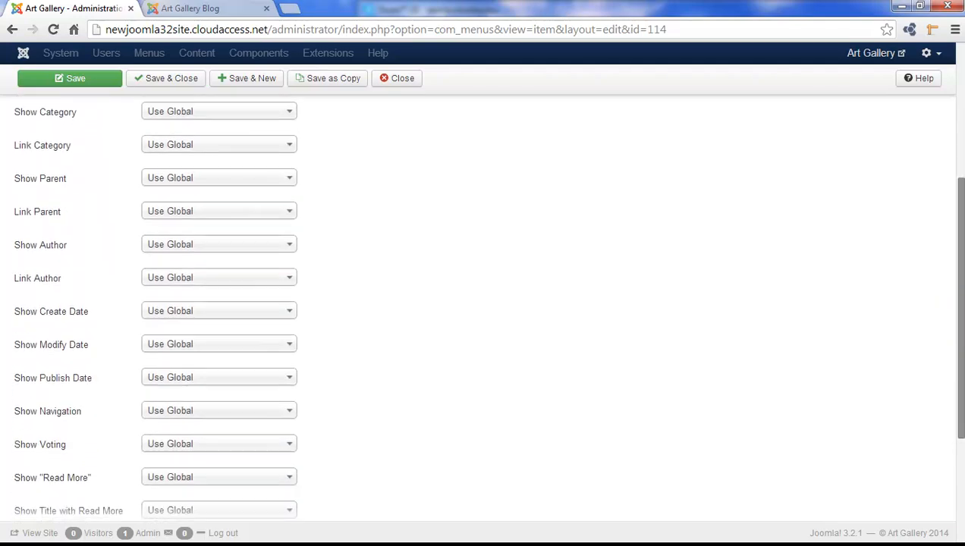
pyautogui.scroll(-3)
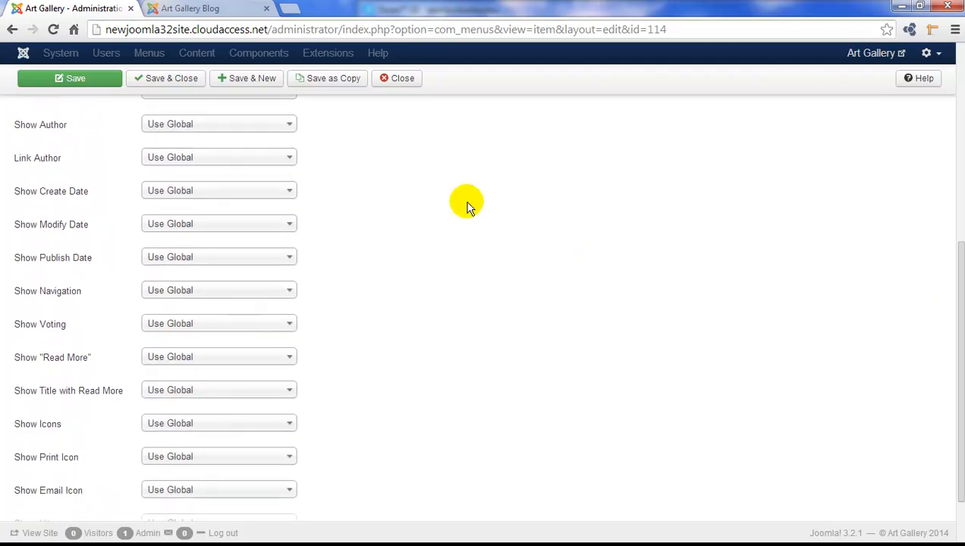
pyautogui.click(218, 124)
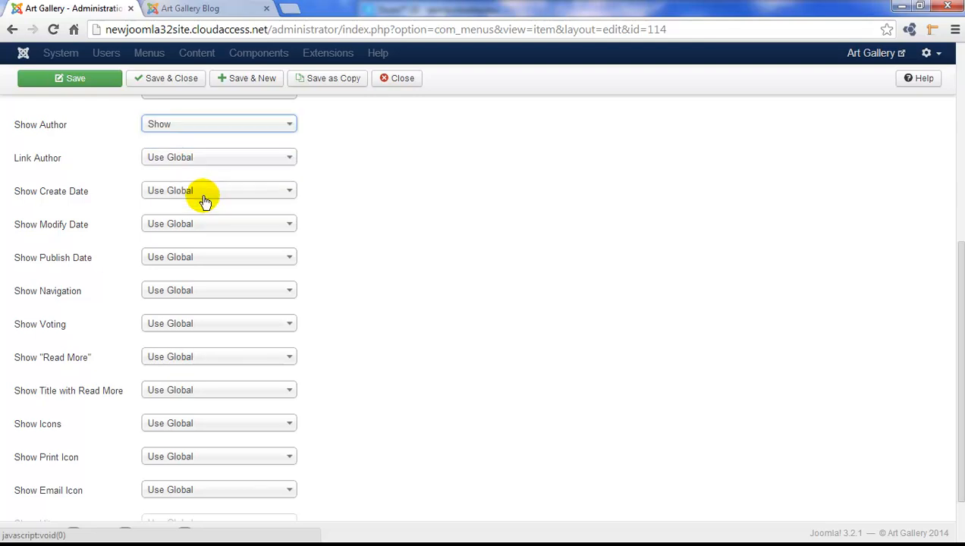
pyautogui.click(218, 258)
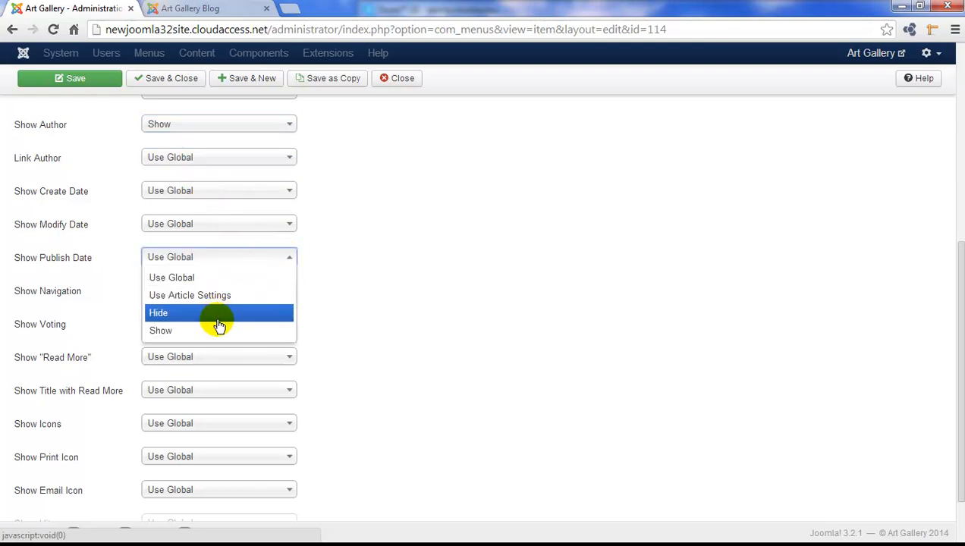
pyautogui.click(160, 330)
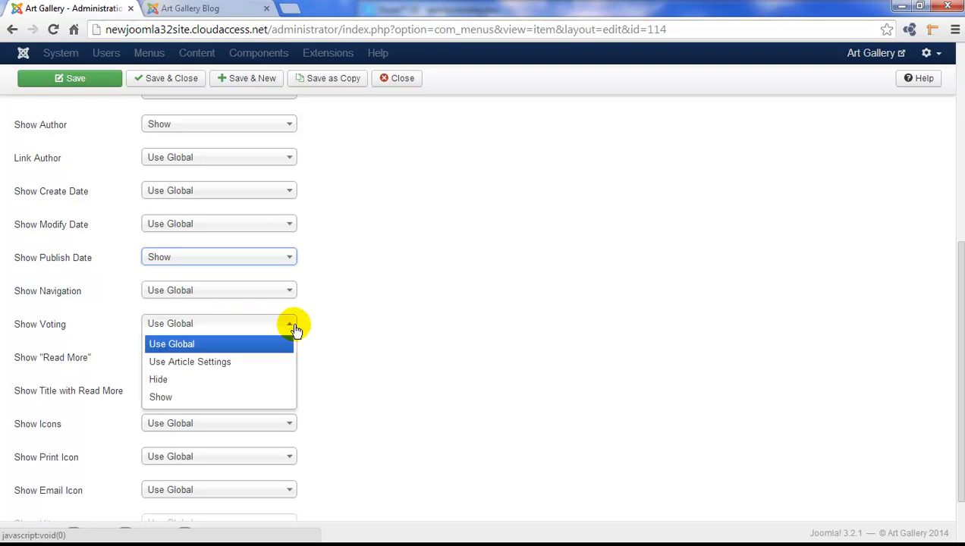
pyautogui.click(160, 397)
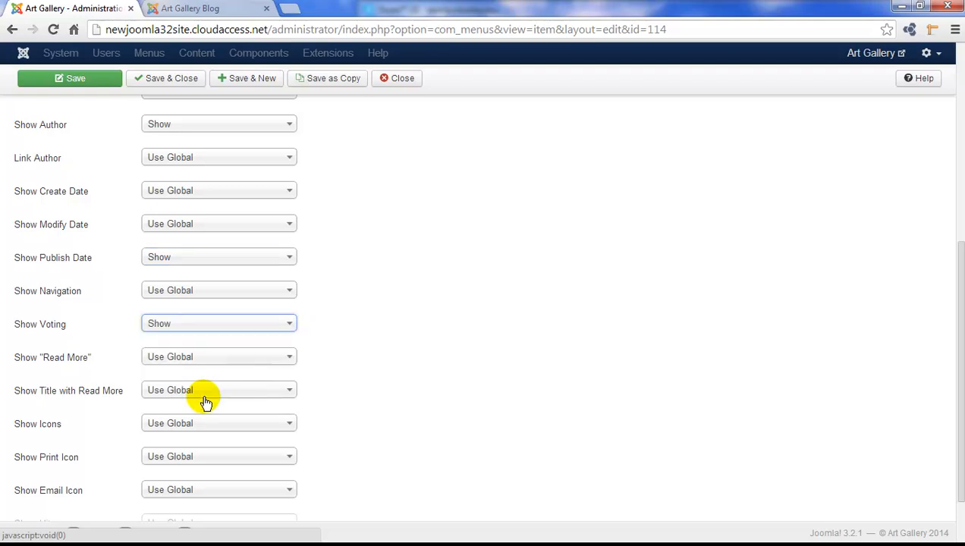
pyautogui.moveTo(962, 339)
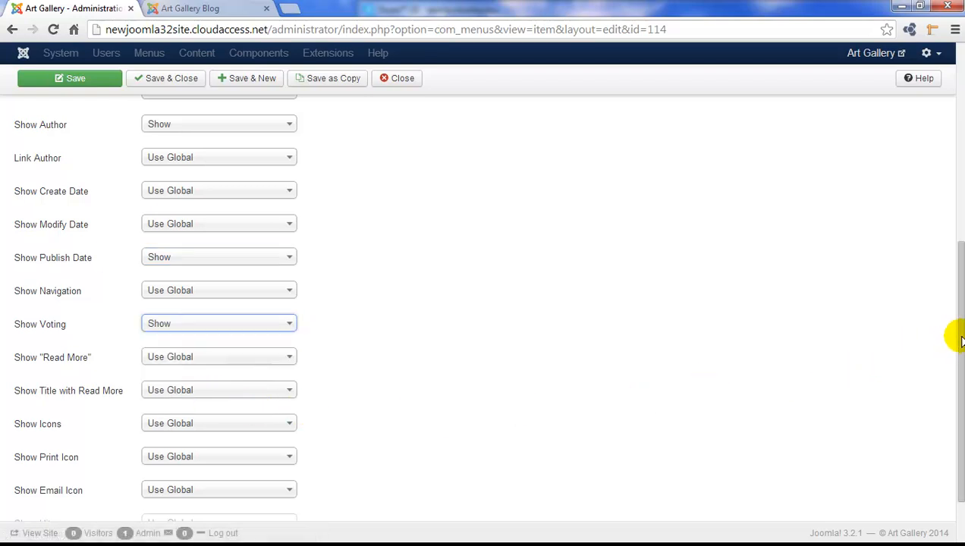
# Set Show Hits to Show so each article displays its hit count
pyautogui.scroll(-3)
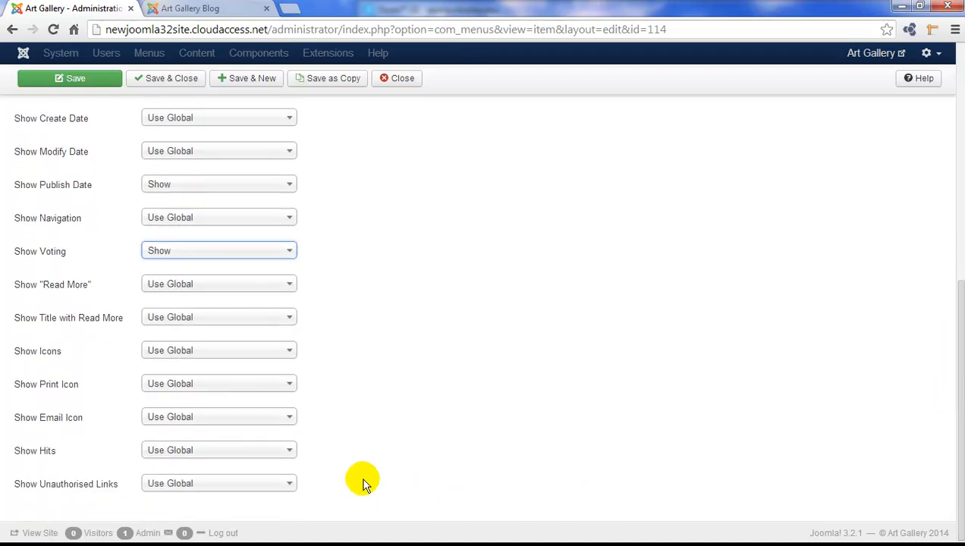
pyautogui.click(218, 449)
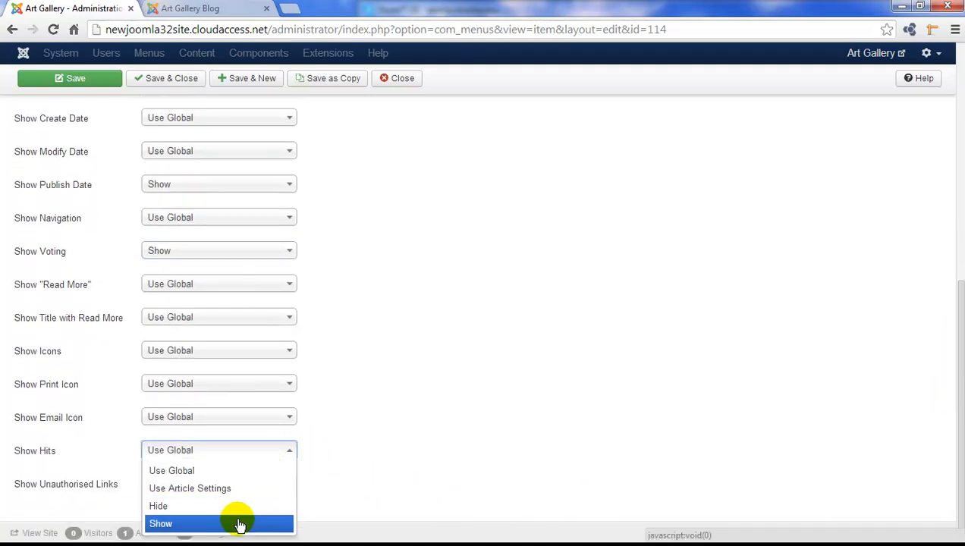
pyautogui.click(161, 523)
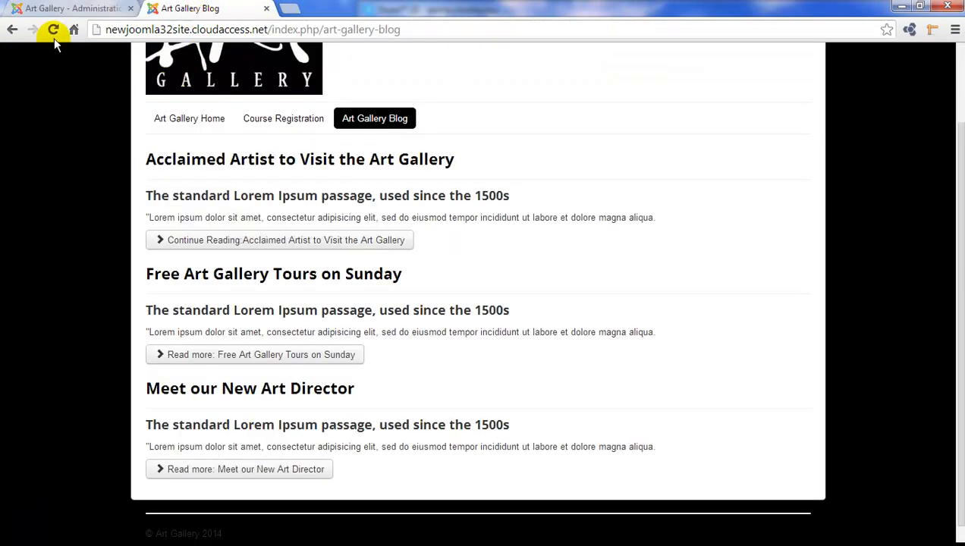
# Reload the front-end blog page to reveal author, publish date, ratings and hits
pyautogui.click(53, 31)
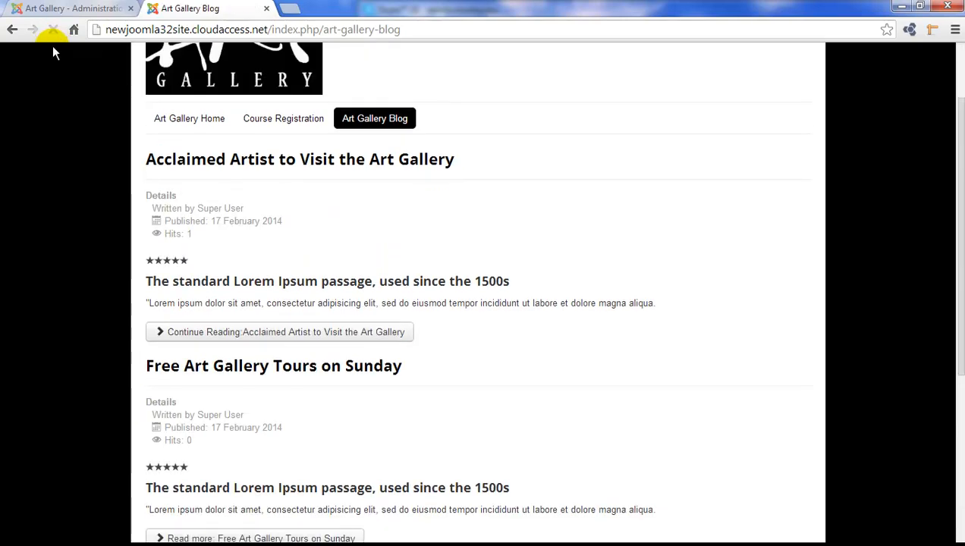